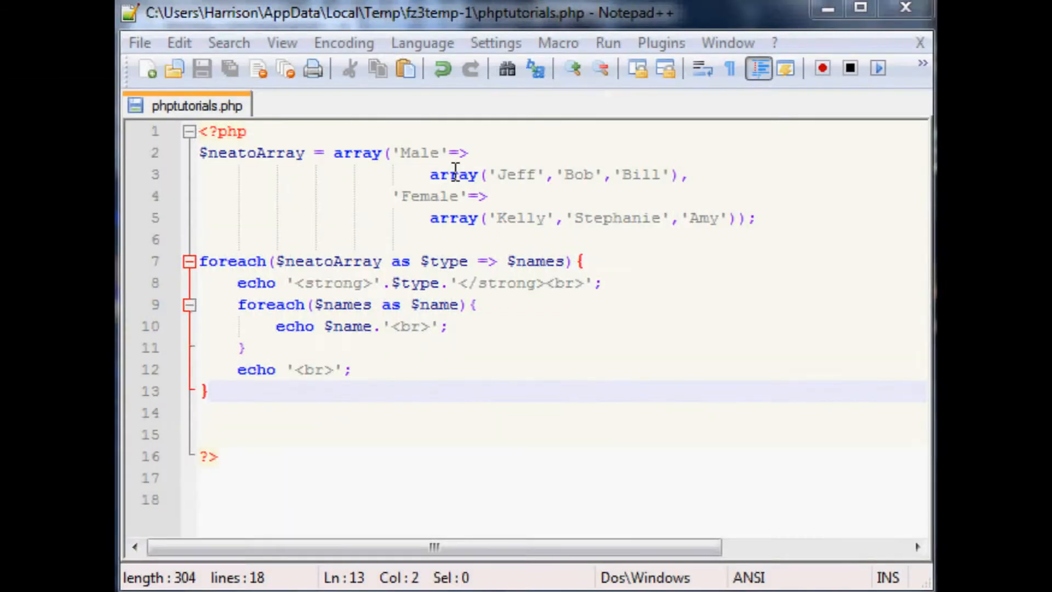
pyautogui.moveTo(438, 124)
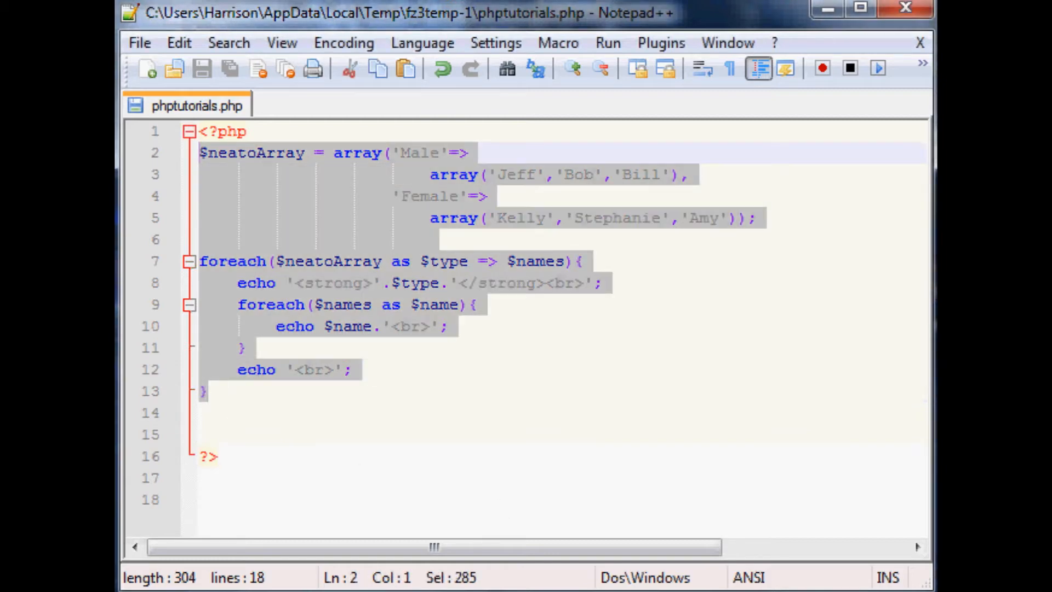
# Delete the array demo and declare an empty function globals() { }
pyautogui.press('Delete')
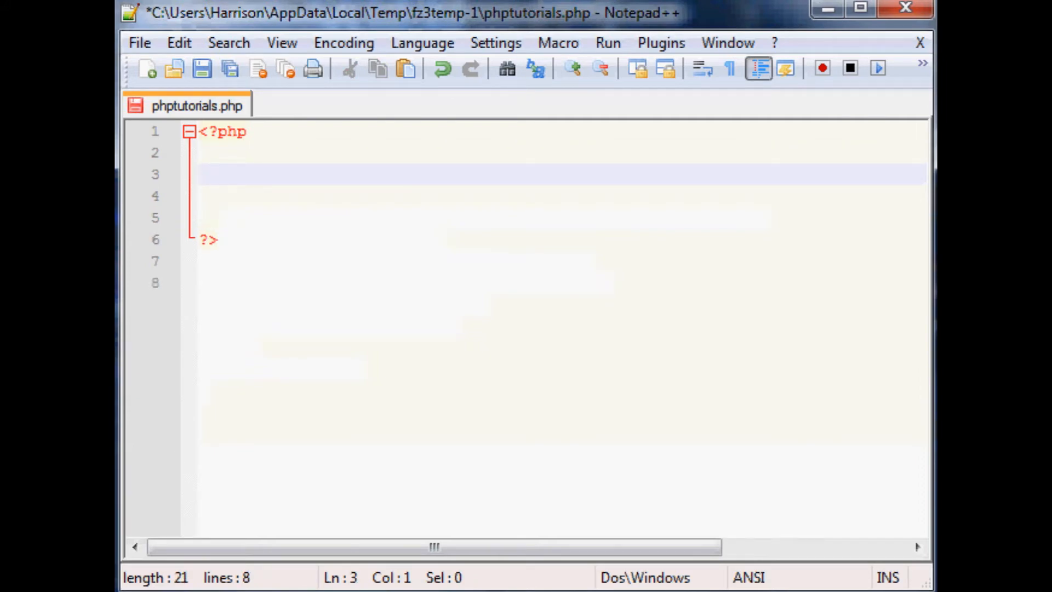
pyautogui.write('fun')
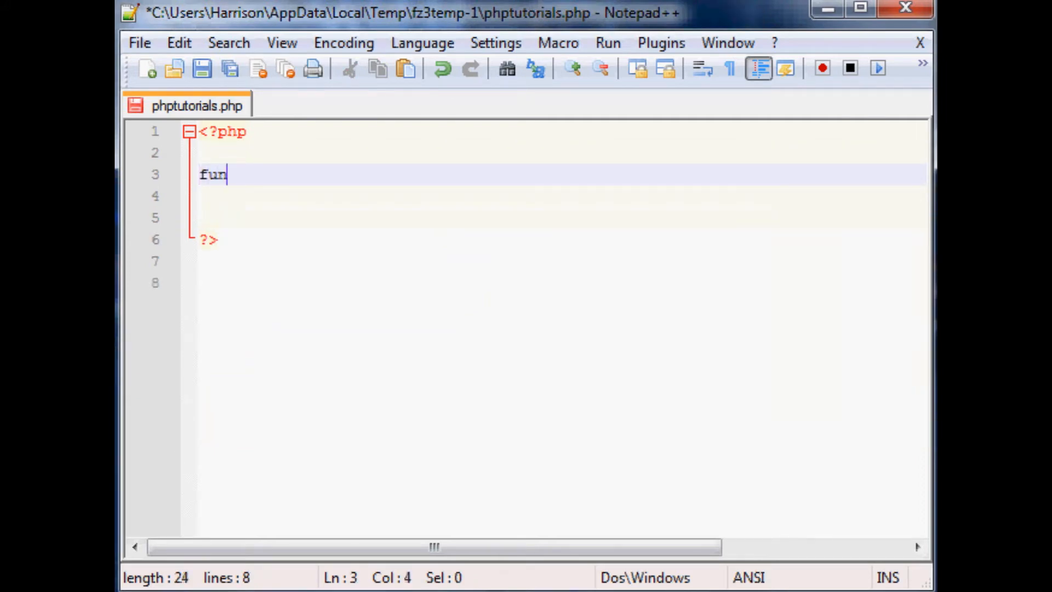
pyautogui.write('ction')
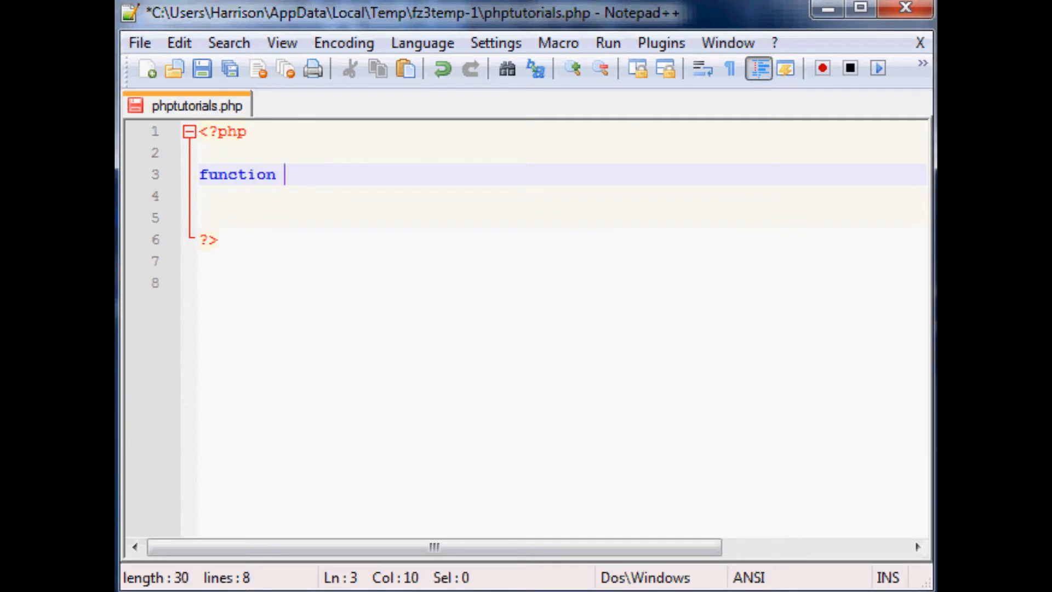
pyautogui.write('globals')
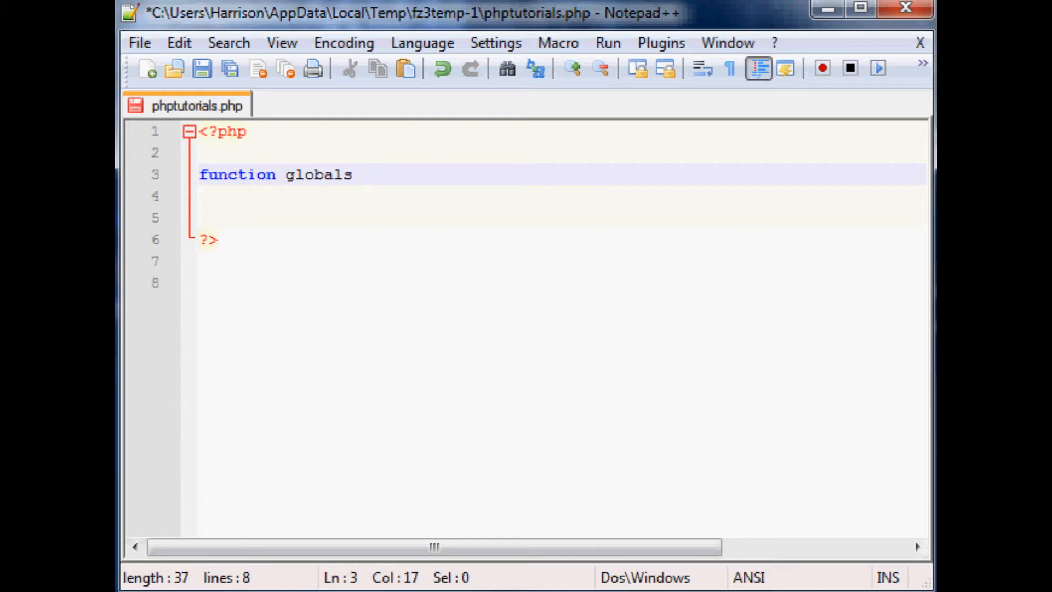
pyautogui.write('()')
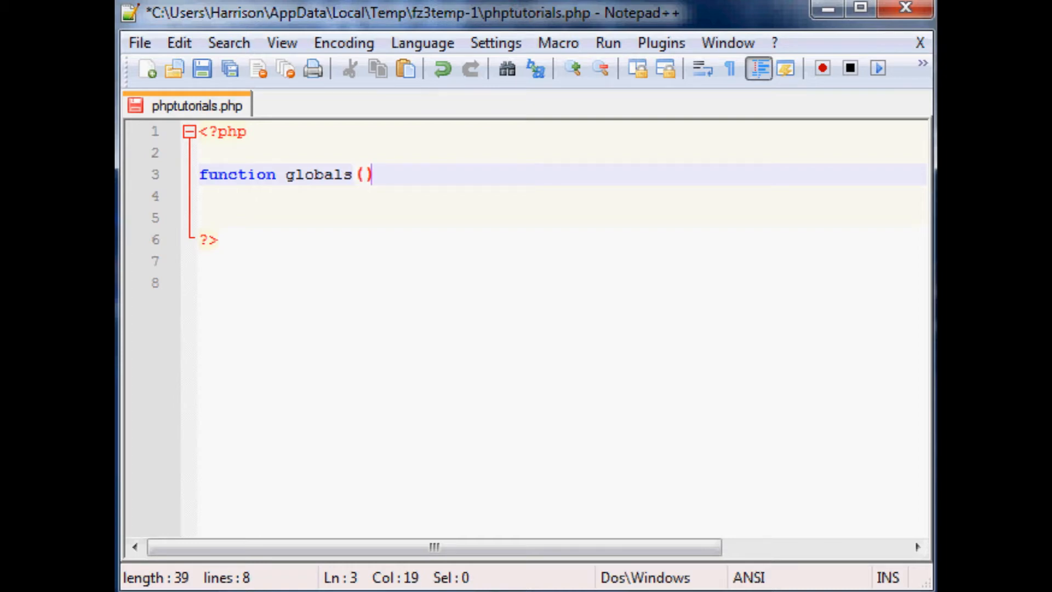
pyautogui.press('Left')
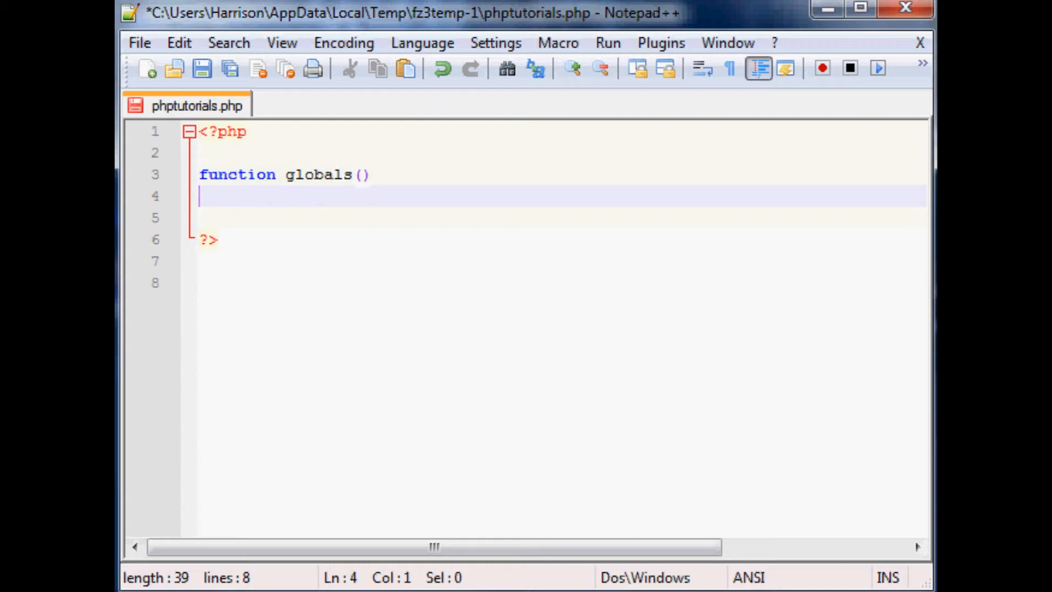
pyautogui.click(370, 175)
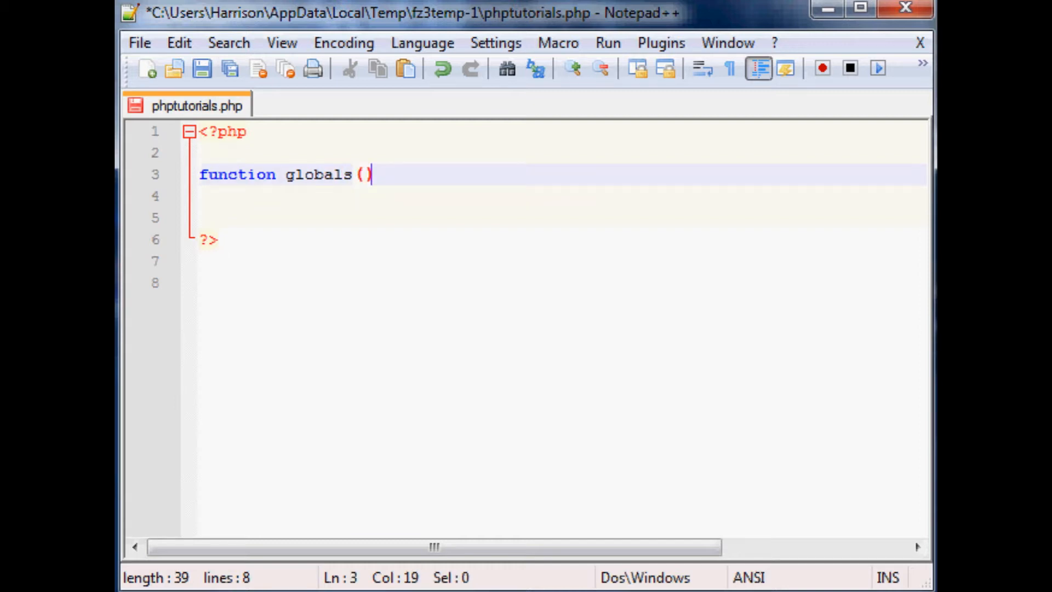
pyautogui.write('{}')
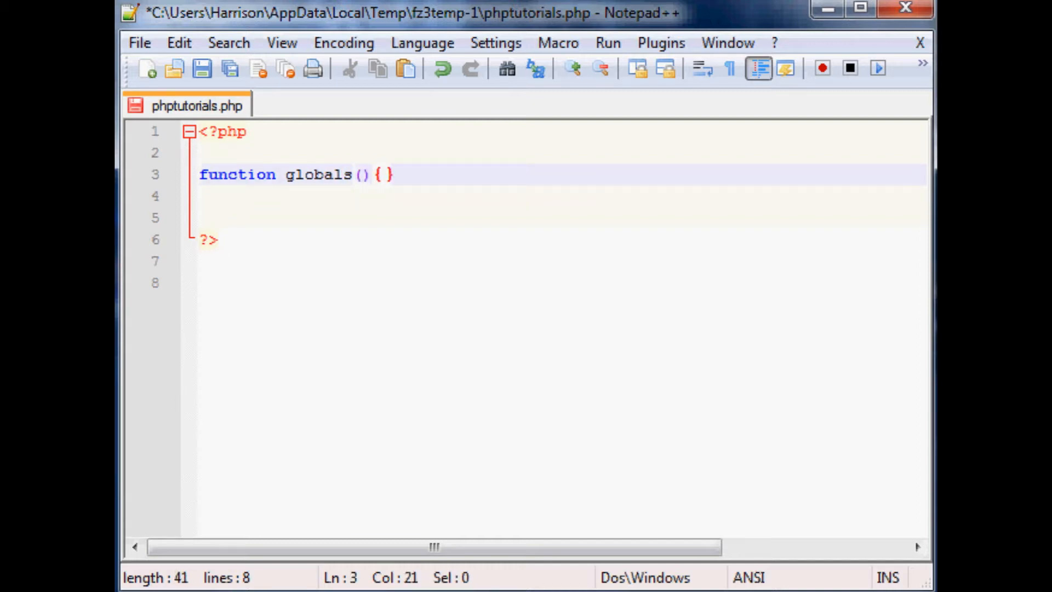
# Give globals() a body that echoes 'this is a basic function'
pyautogui.press('enter')
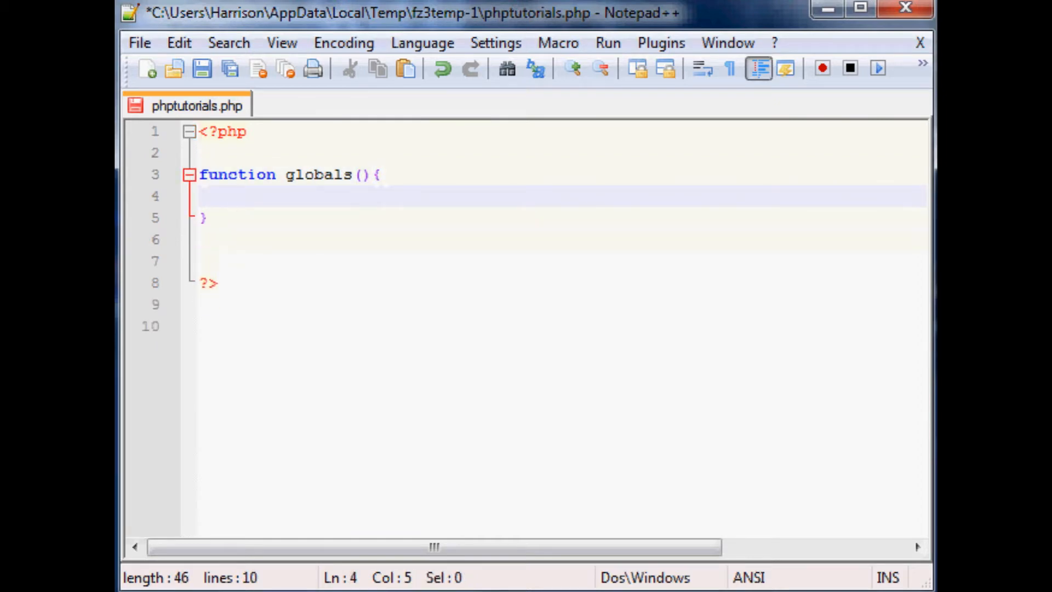
pyautogui.write('echo')
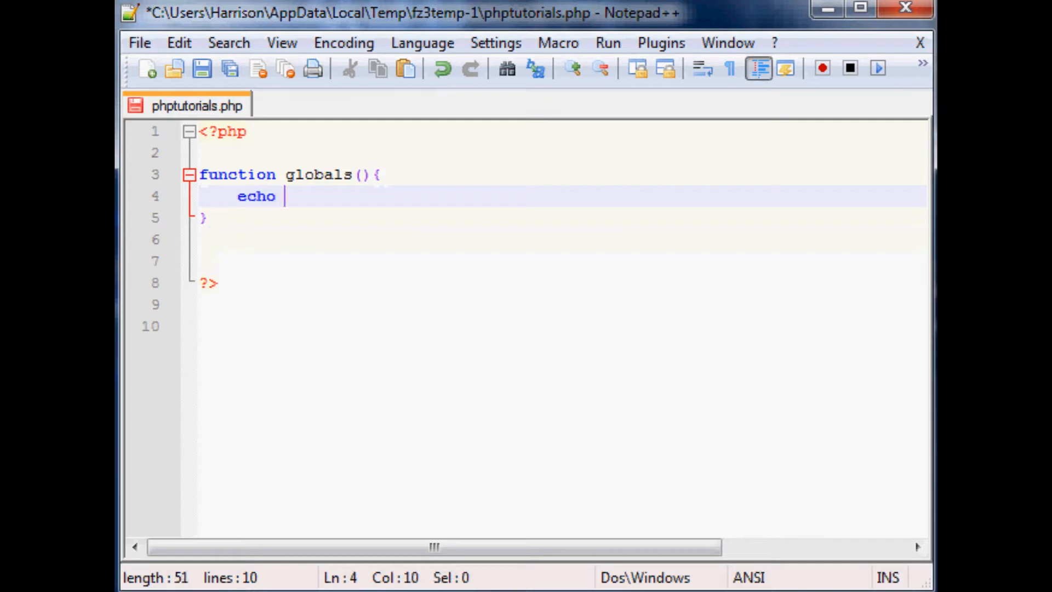
pyautogui.write("'this is a basic")
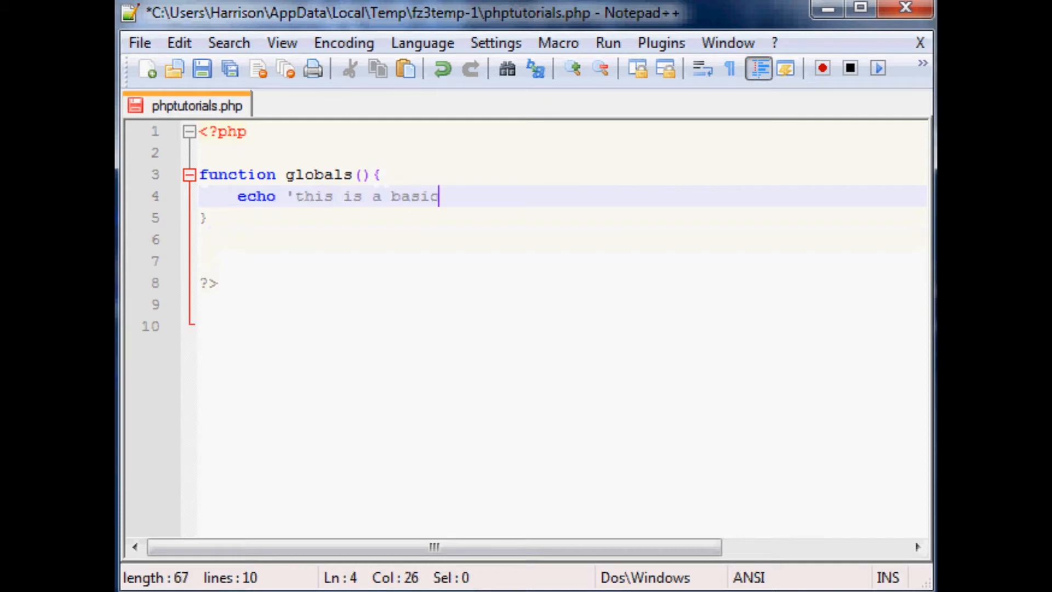
pyautogui.write("function';")
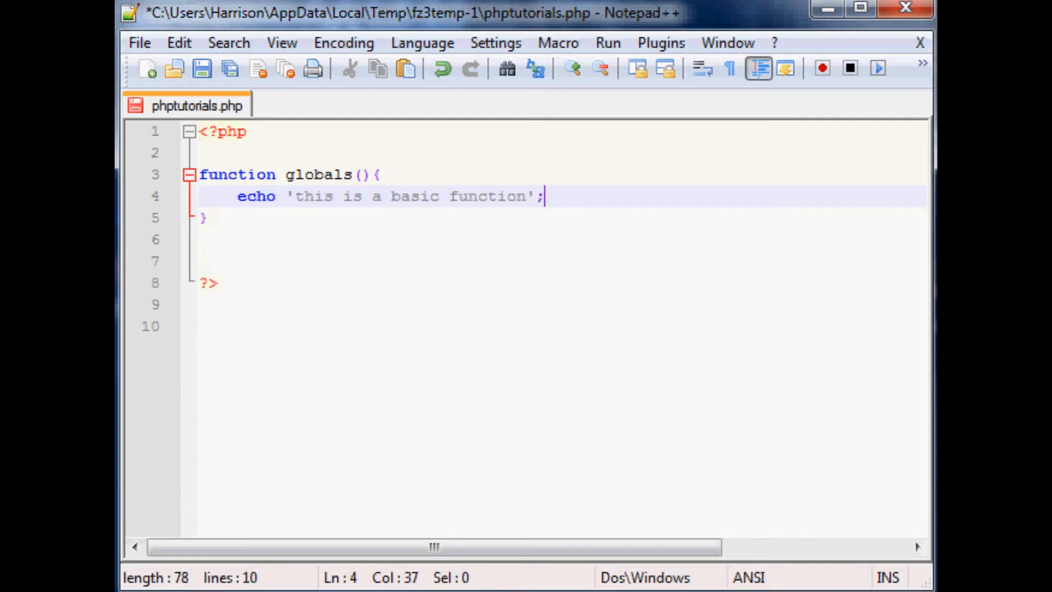
pyautogui.click(215, 217)
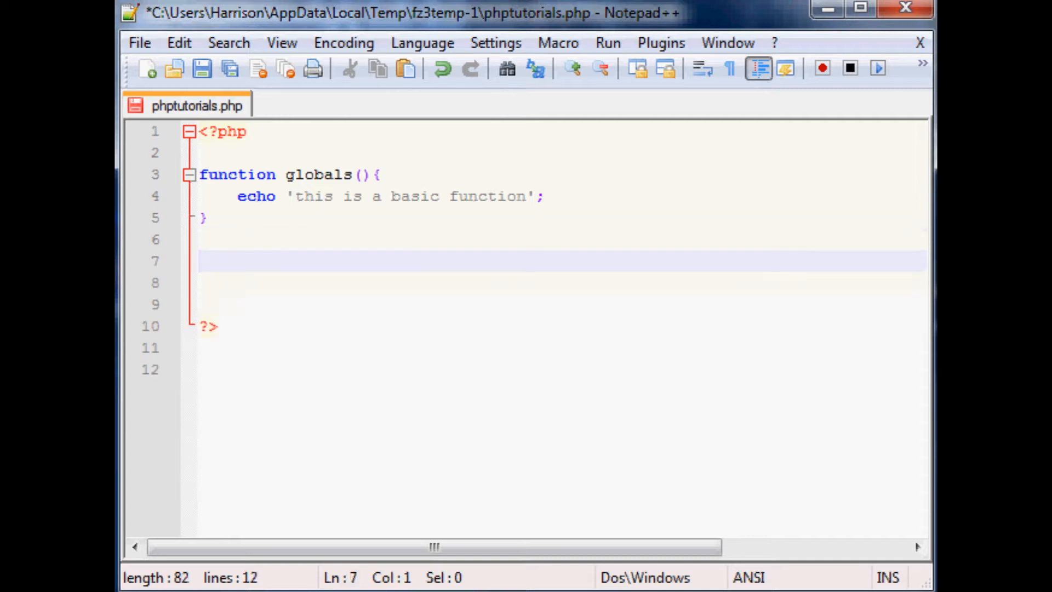
# Save phptutorials.php and reload the tutorial page in Chrome to check its output
pyautogui.click(277, 282)
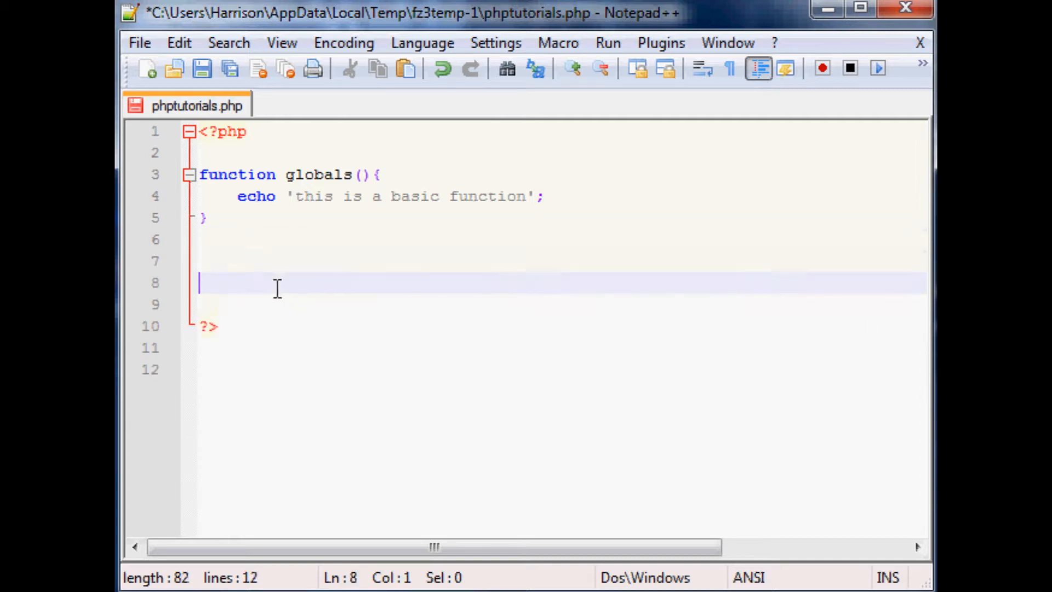
pyautogui.press('Backspace')
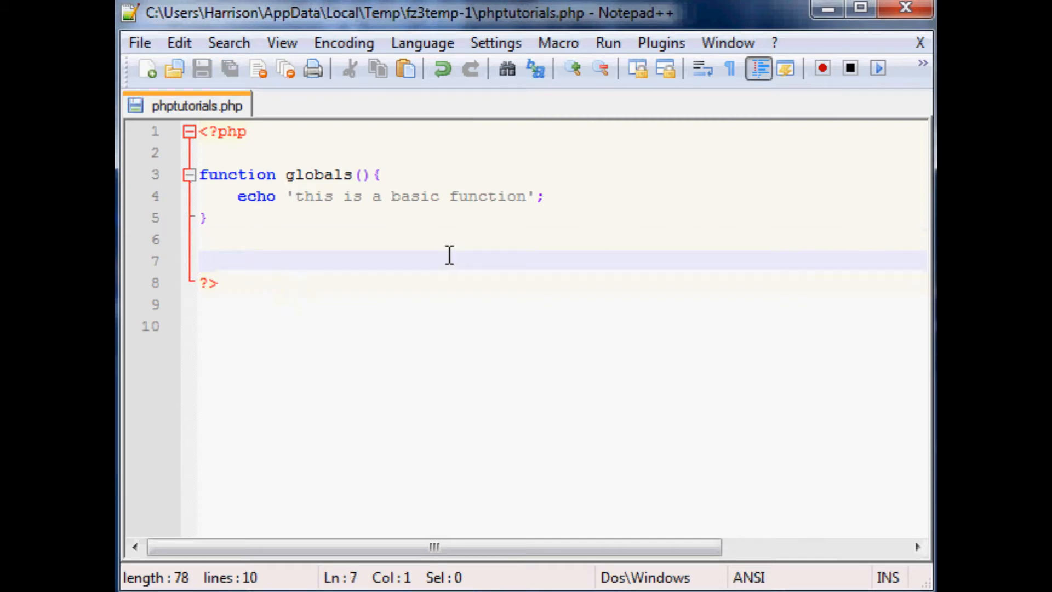
pyautogui.moveTo(716, 352)
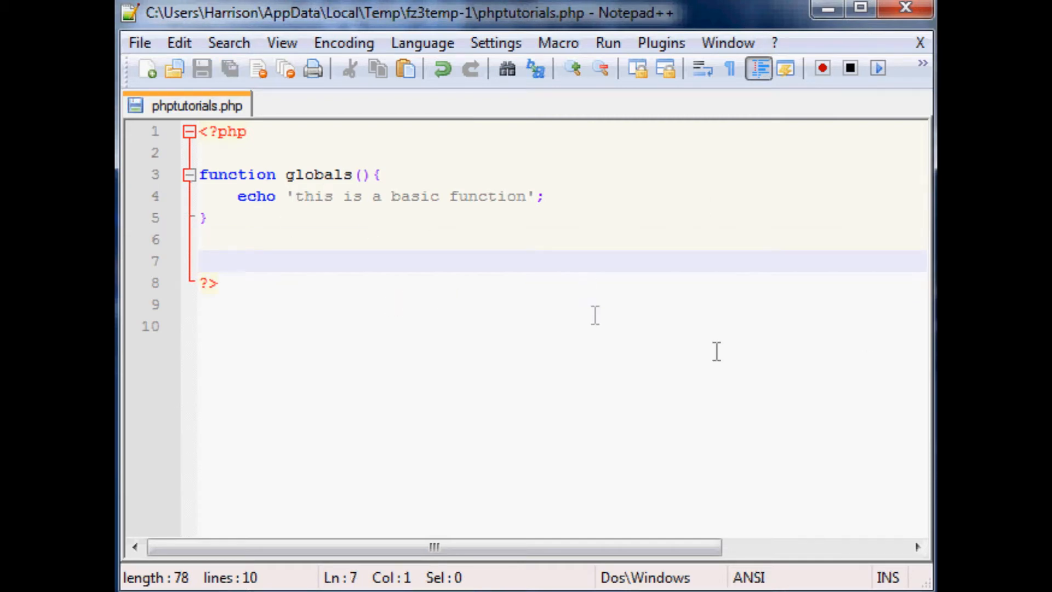
pyautogui.click(211, 61)
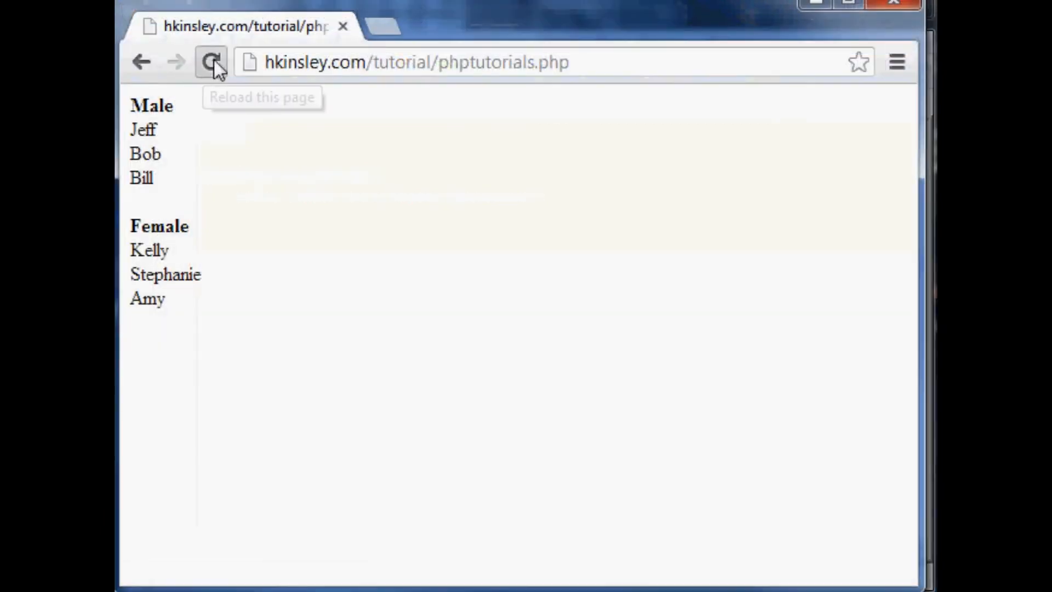
pyautogui.click(210, 62)
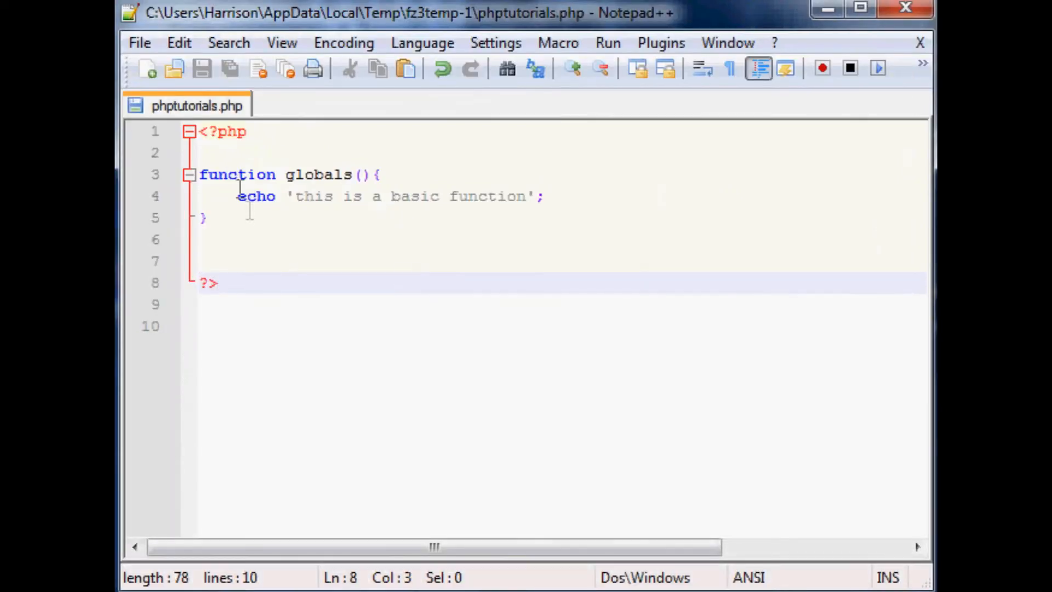
# Highlight the globals function's name, echo statement and body to review it
pyautogui.moveTo(200, 175); pyautogui.dragTo(208, 217)
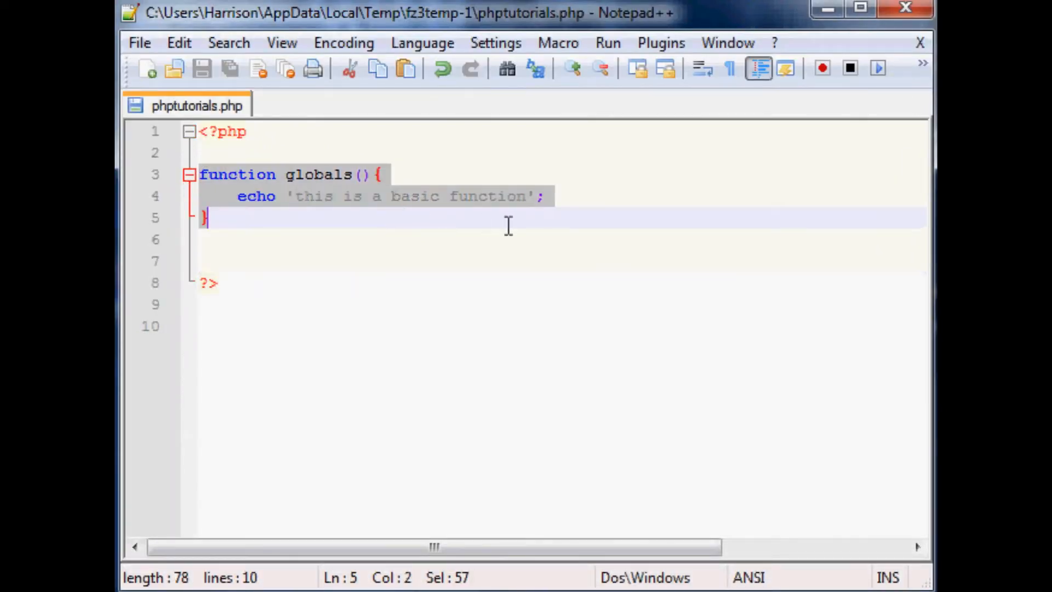
pyautogui.moveTo(288, 241)
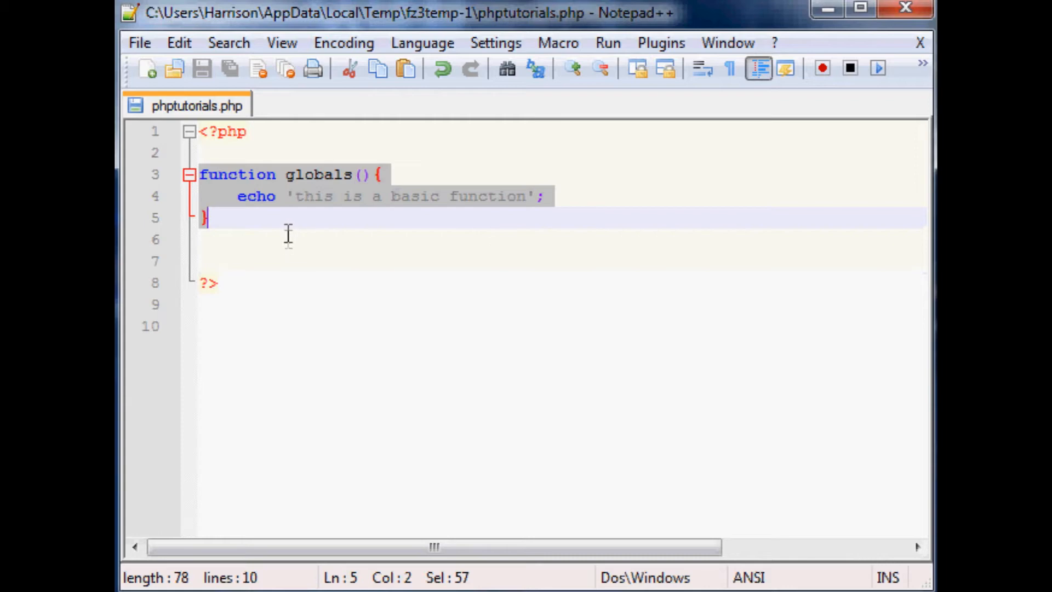
pyautogui.moveTo(306, 218)
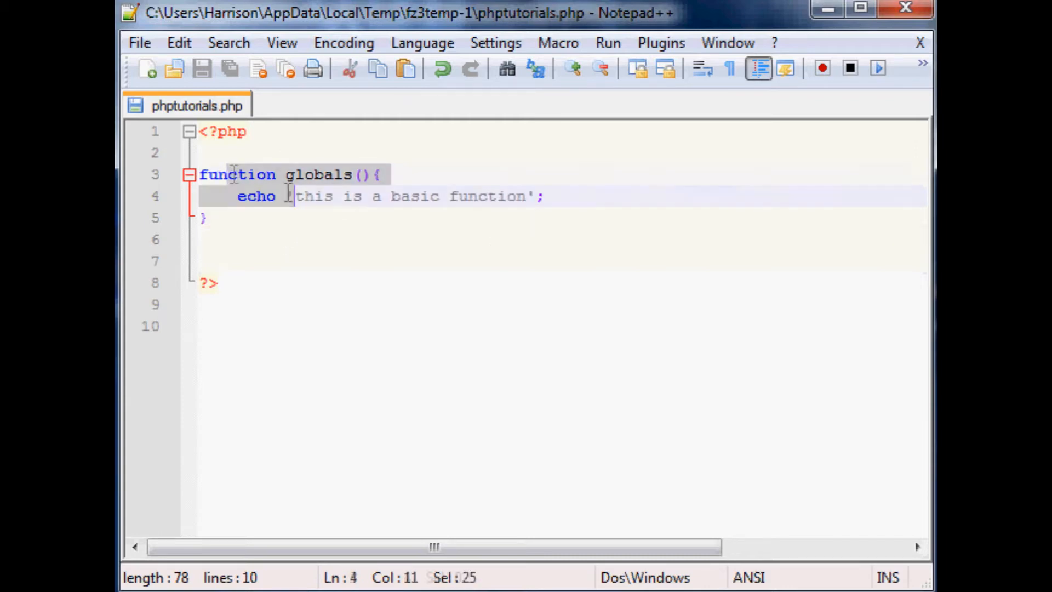
pyautogui.click(243, 196)
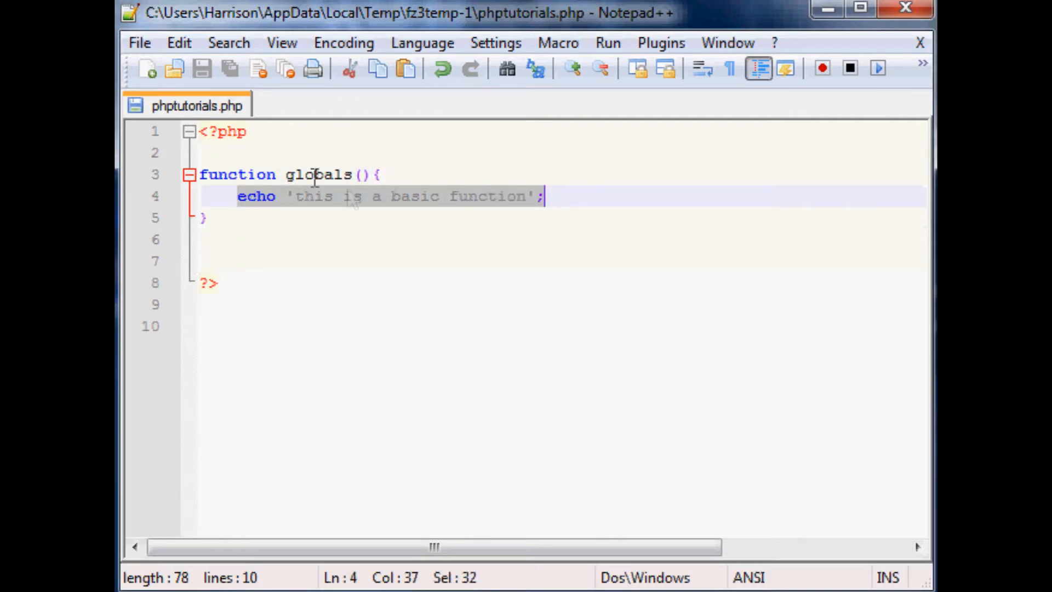
pyautogui.click(369, 175)
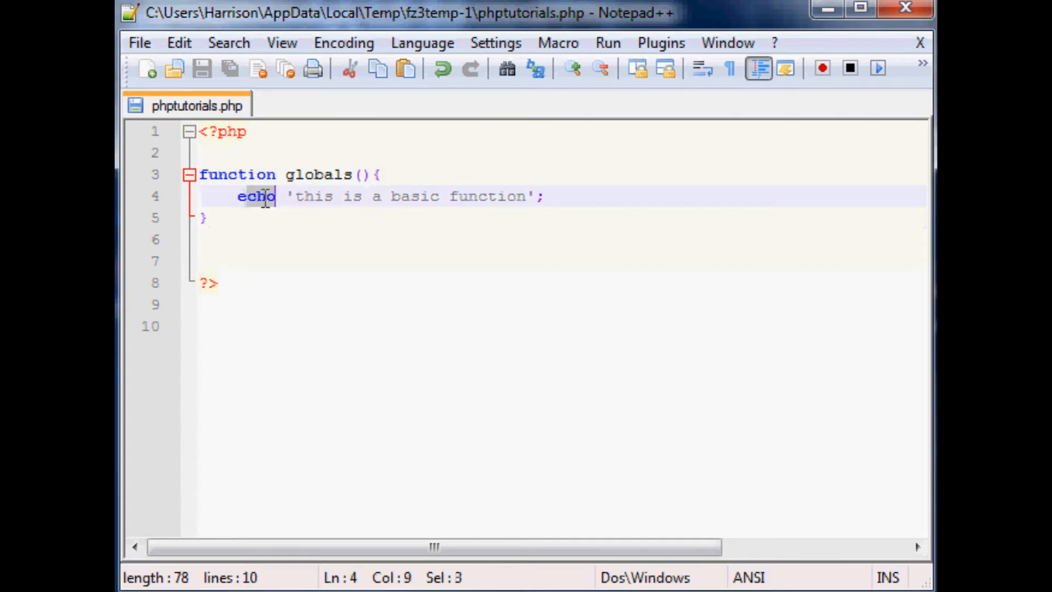
pyautogui.click(412, 244)
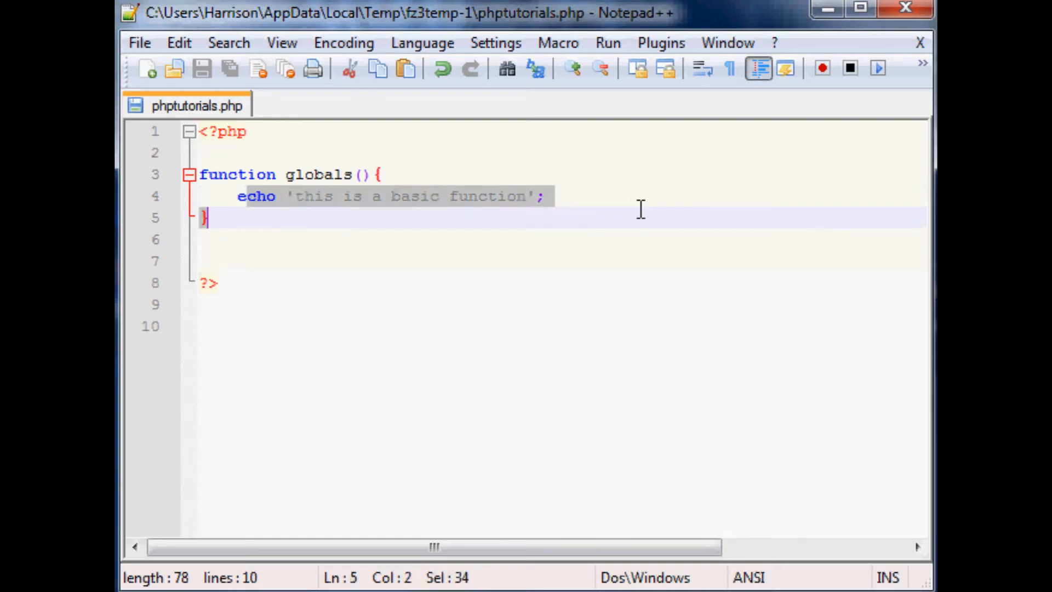
pyautogui.doubleClick(310, 196)
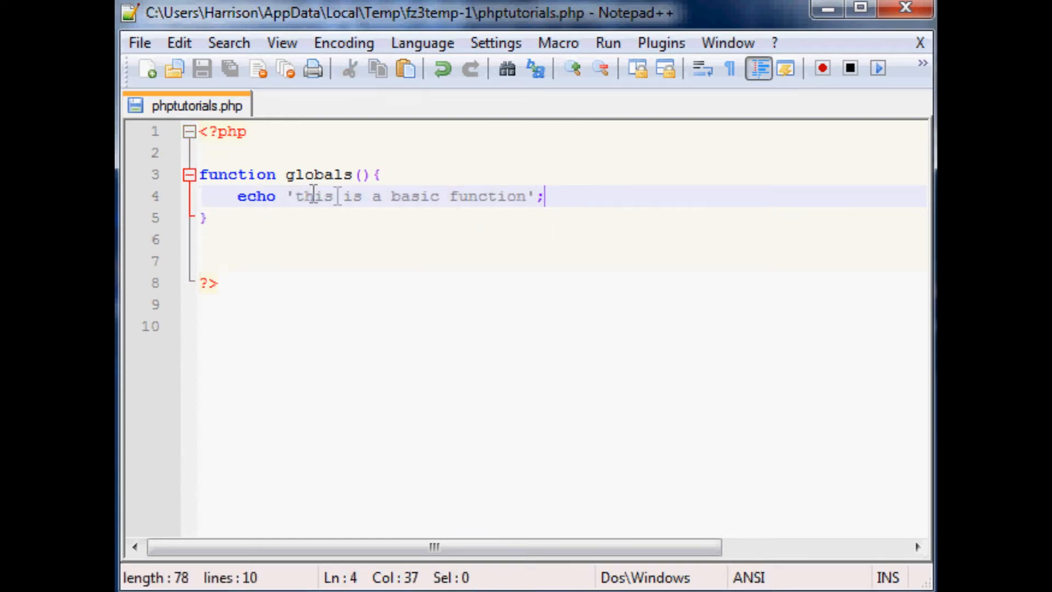
pyautogui.doubleClick(318, 174)
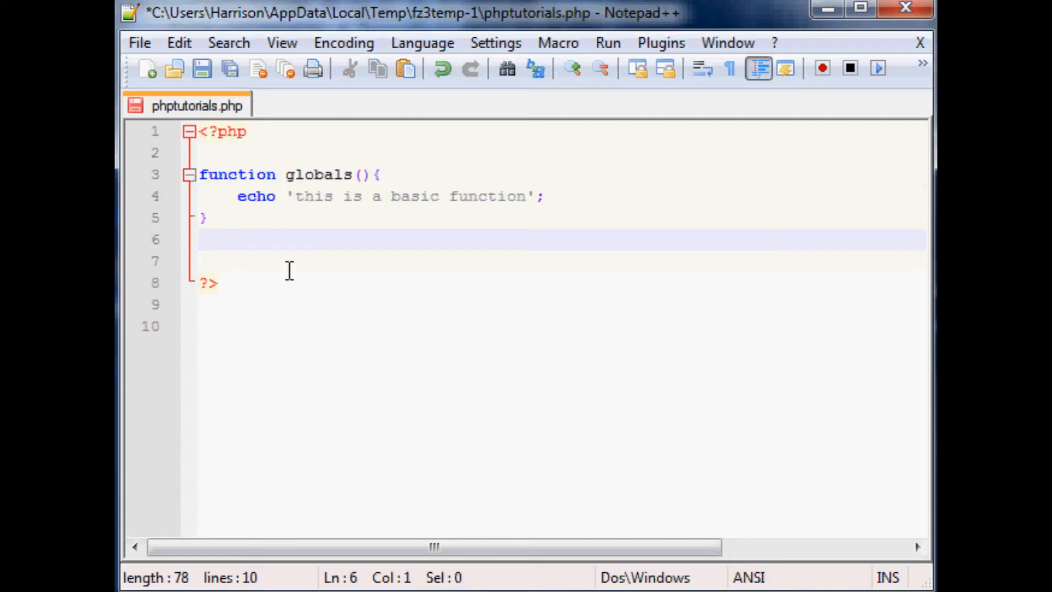
# Add a globals(); call below the function, save, and highlight the printed message in Chrome
pyautogui.write('globals')
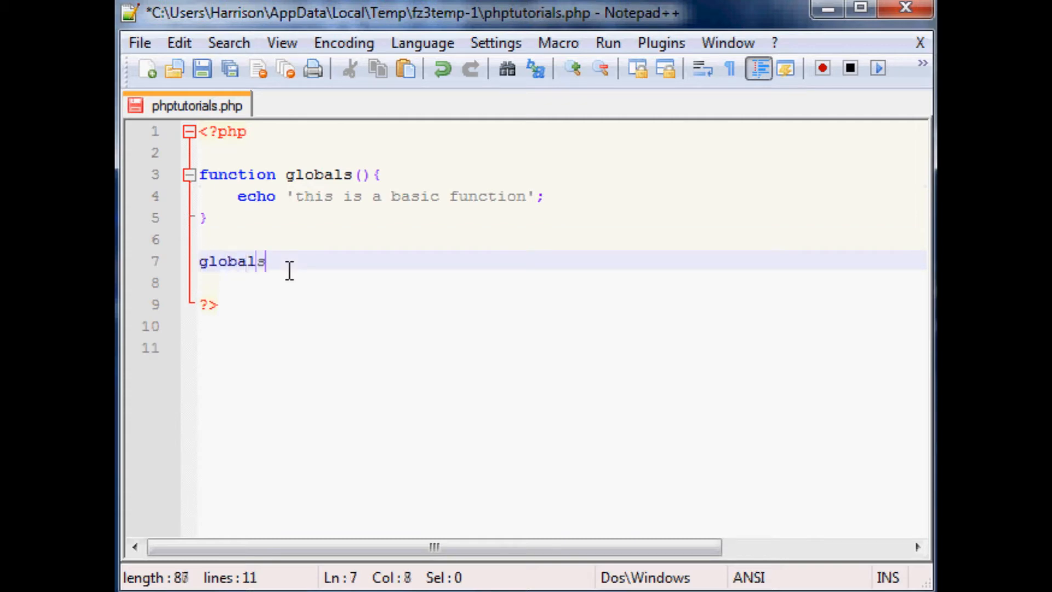
pyautogui.write('();')
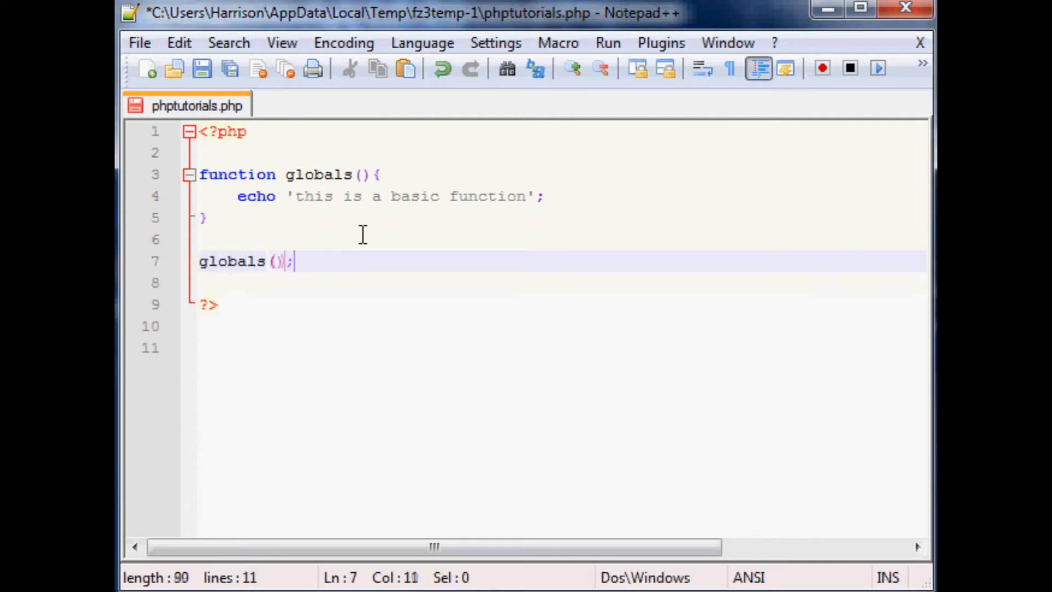
pyautogui.press('ctrl+s')
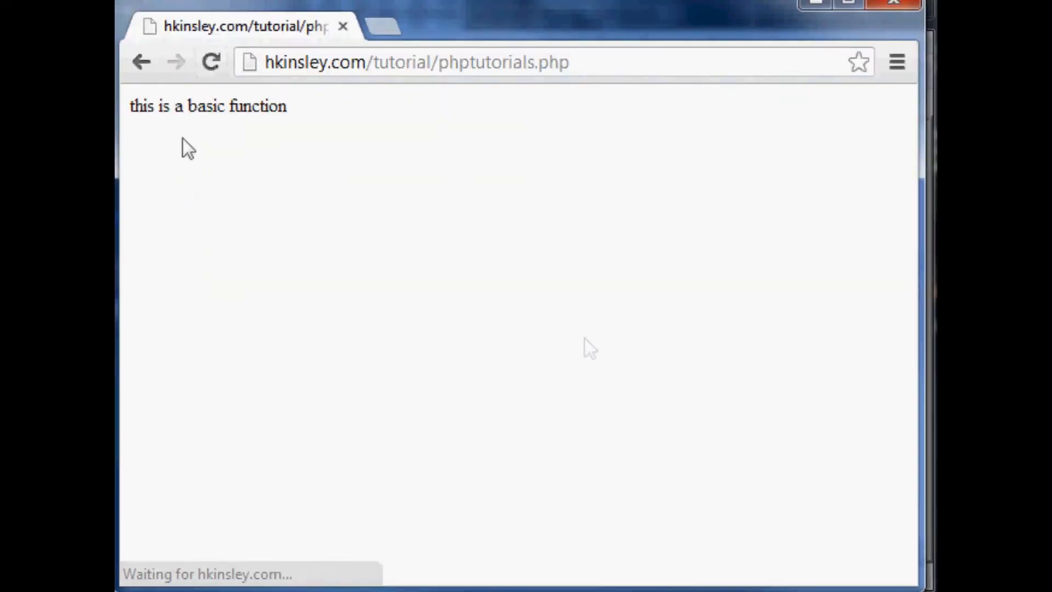
pyautogui.moveTo(127, 106); pyautogui.dragTo(287, 107)
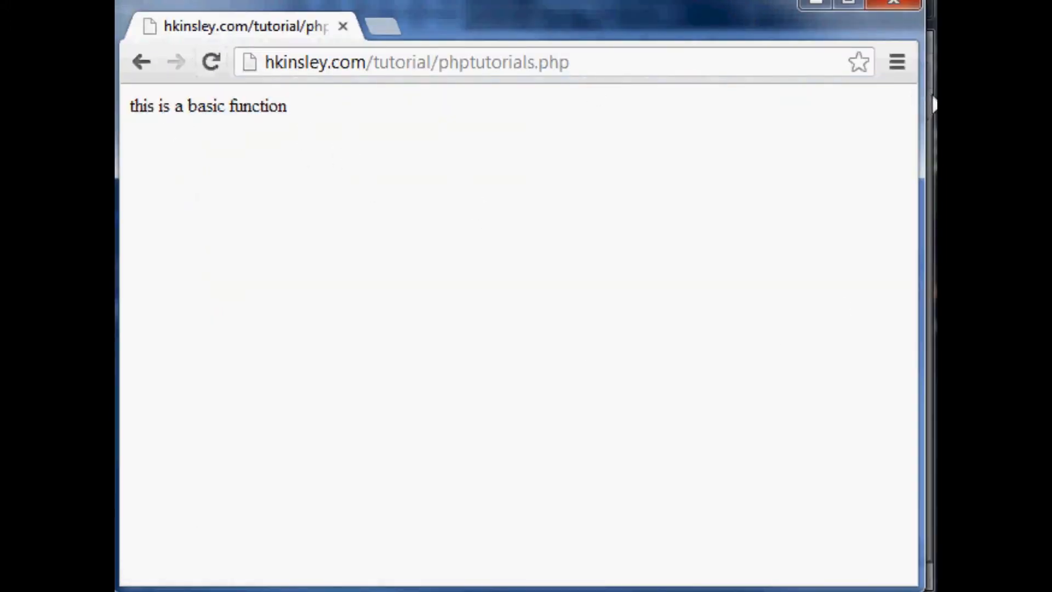
pyautogui.moveTo(183, 106); pyautogui.dragTo(286, 107)
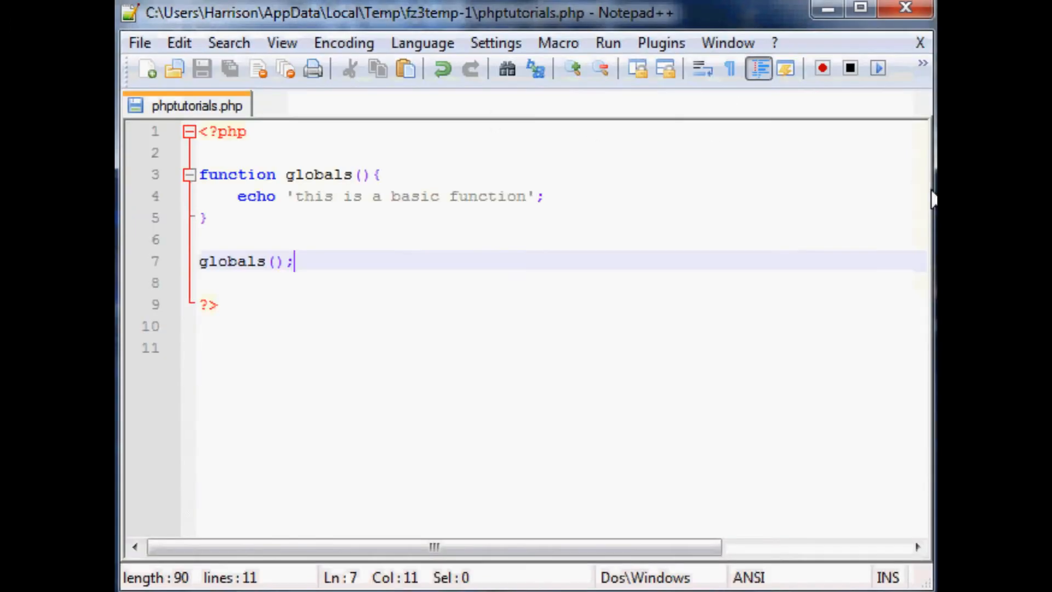
pyautogui.moveTo(375, 256)
pyautogui.write('echo')
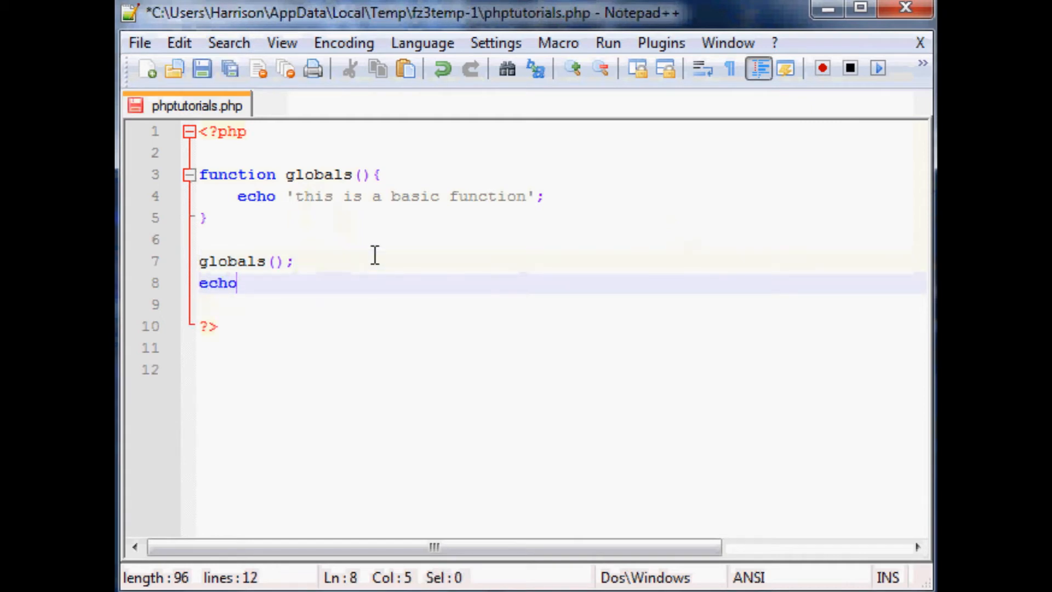
# Add echo '<br>'; and a second globals(); call so the message prints on two lines
pyautogui.write("'")
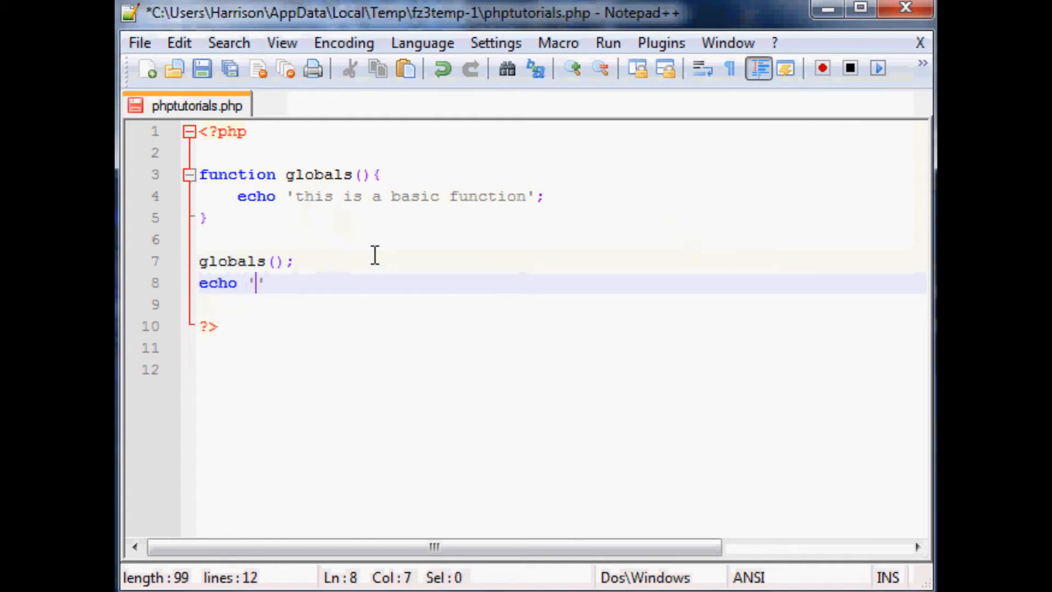
pyautogui.write('<be>')
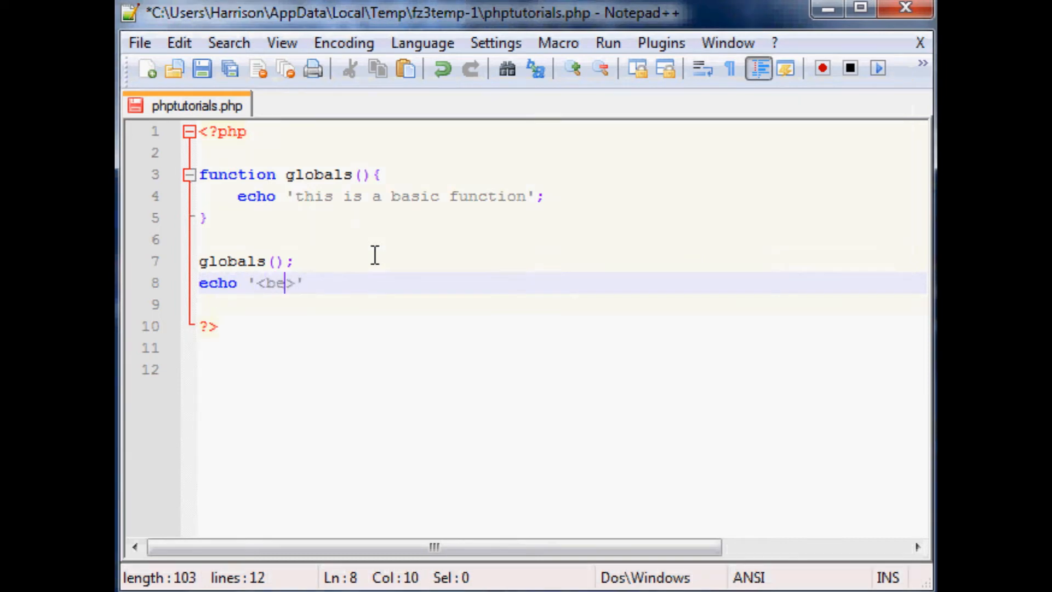
pyautogui.write('r')
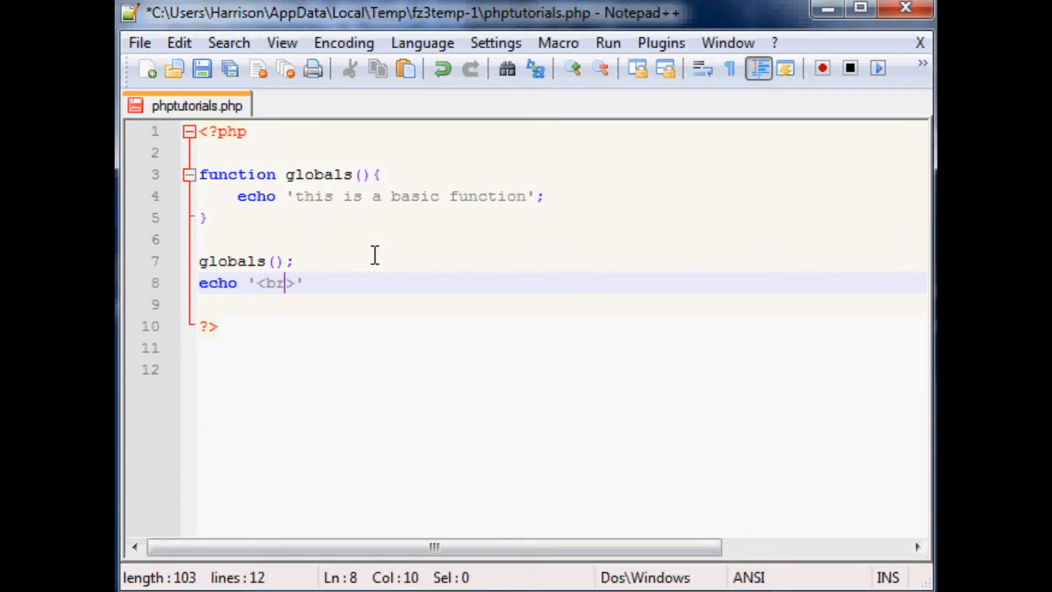
pyautogui.write('glo')
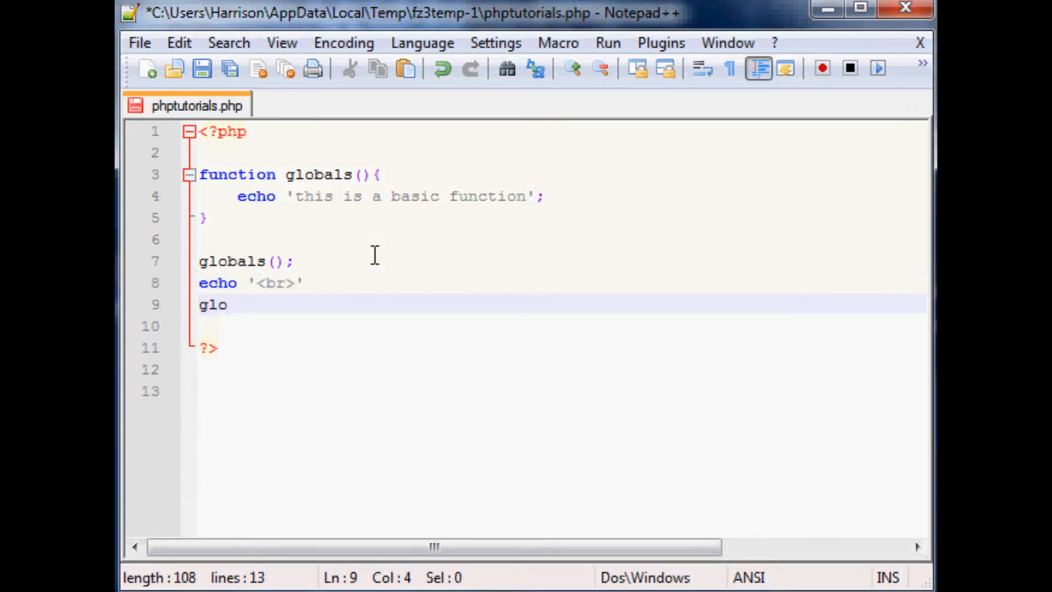
pyautogui.write('bals();')
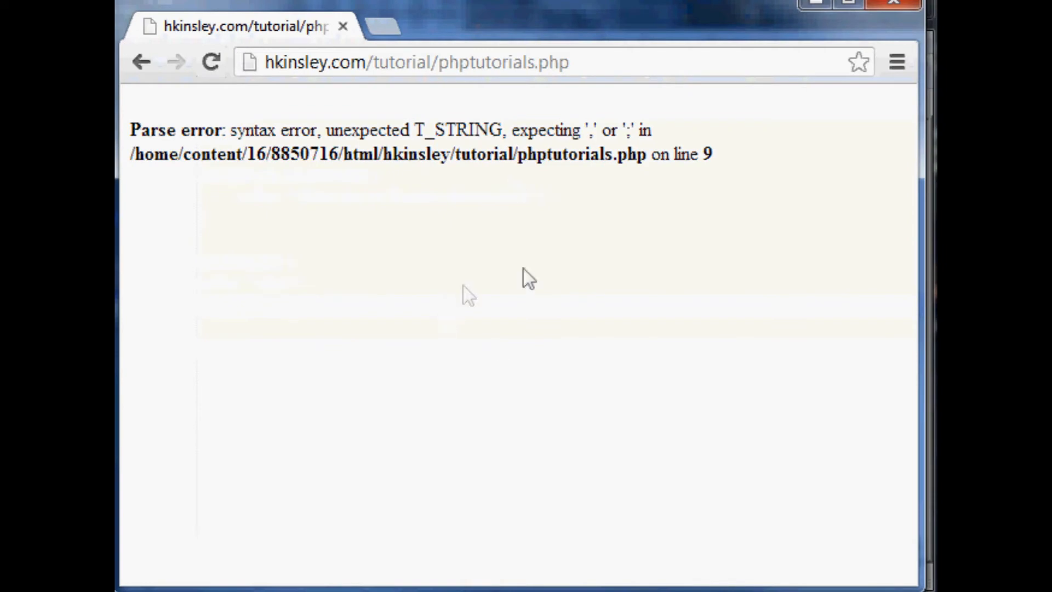
pyautogui.moveTo(597, 181)
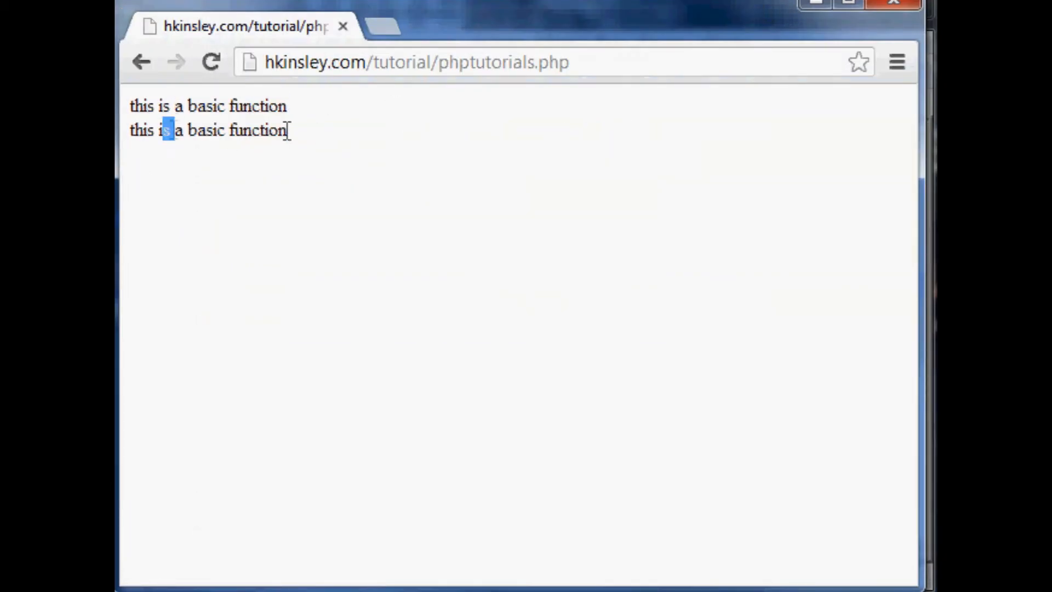
pyautogui.moveTo(167, 130); pyautogui.dragTo(289, 130)
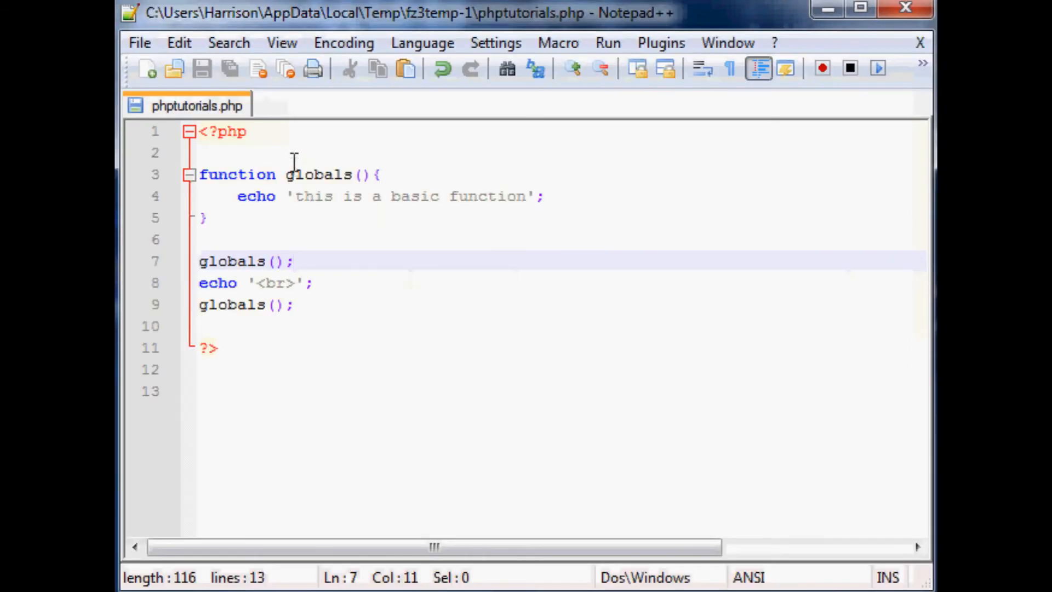
# Add a $name = 'Harrison'; variable under the opening <?php tag
pyautogui.click(245, 131)
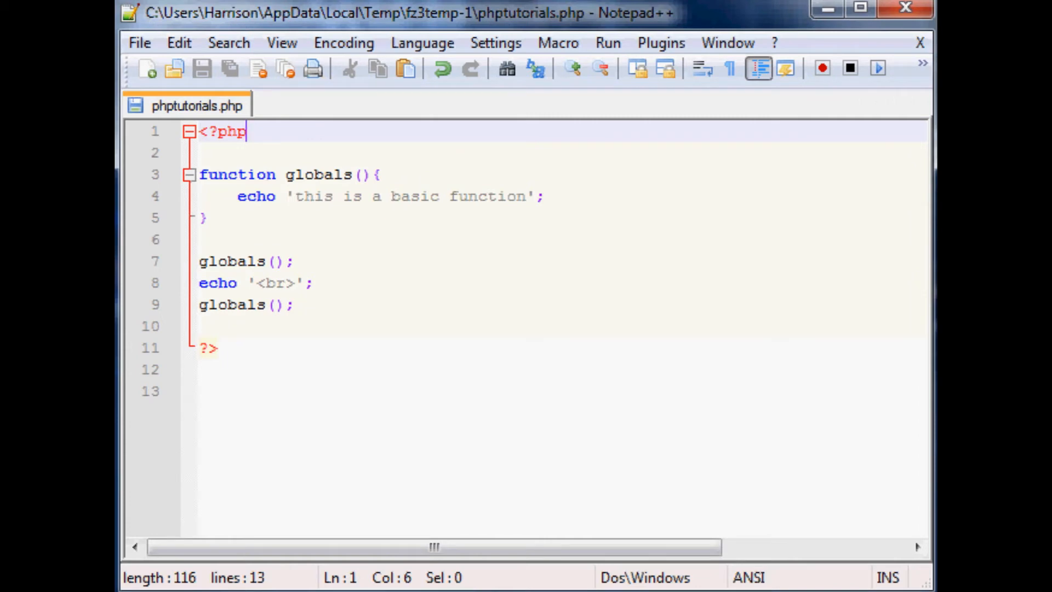
pyautogui.moveTo(244, 114)
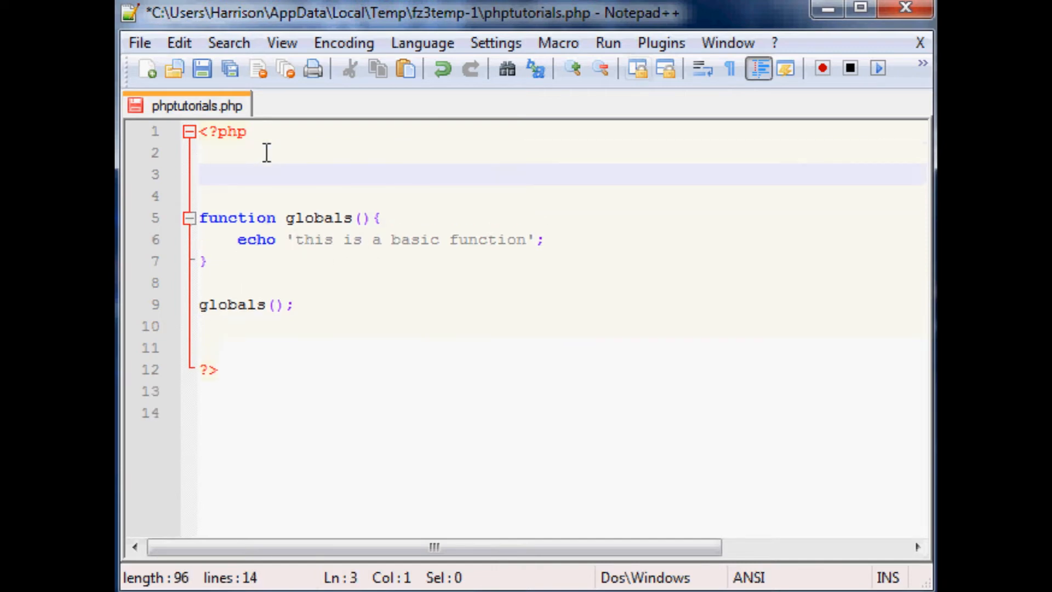
pyautogui.write('$name =')
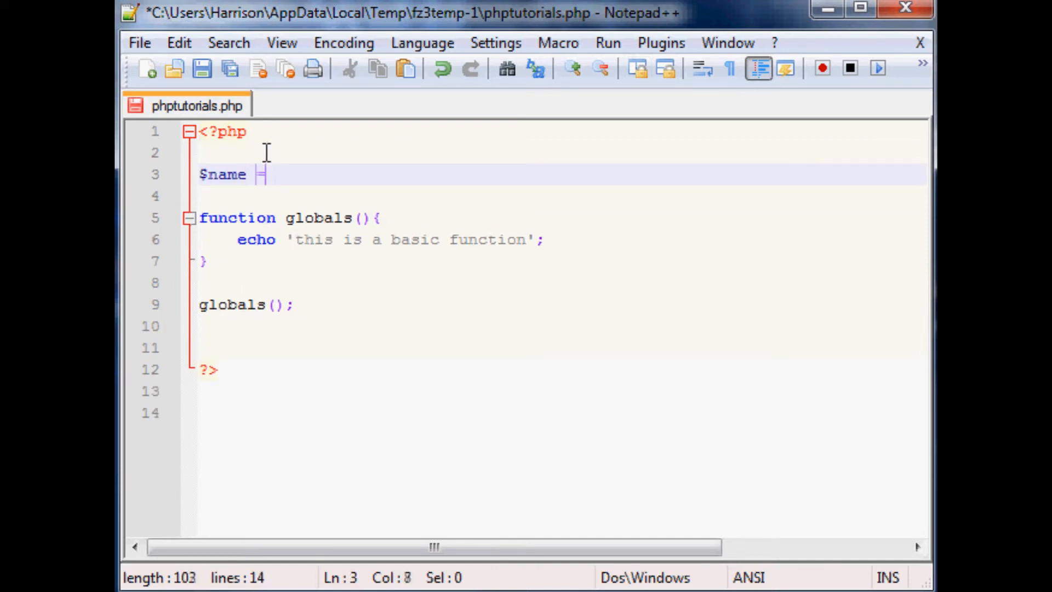
pyautogui.write("= 'HYar")
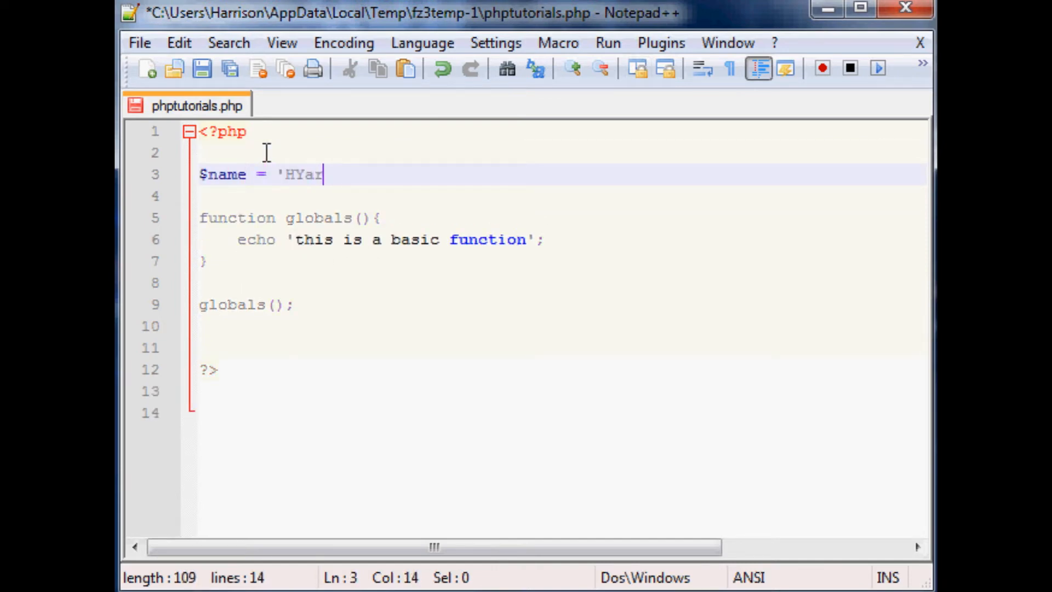
pyautogui.write("rison';")
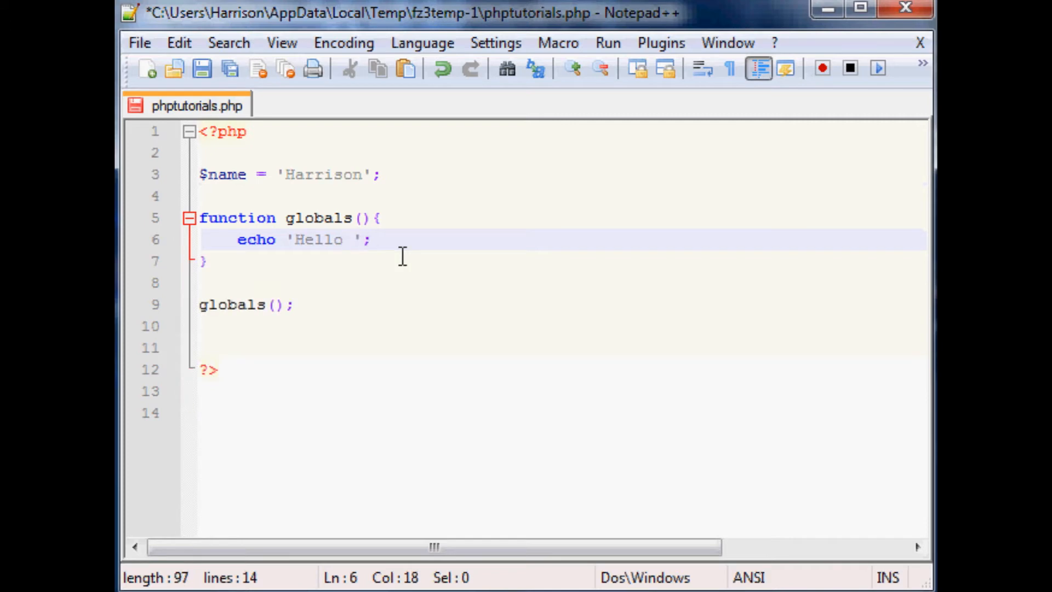
# Make globals() echo 'Hello '.$name and check that the page shows only 'Hello'
pyautogui.write('.$name')
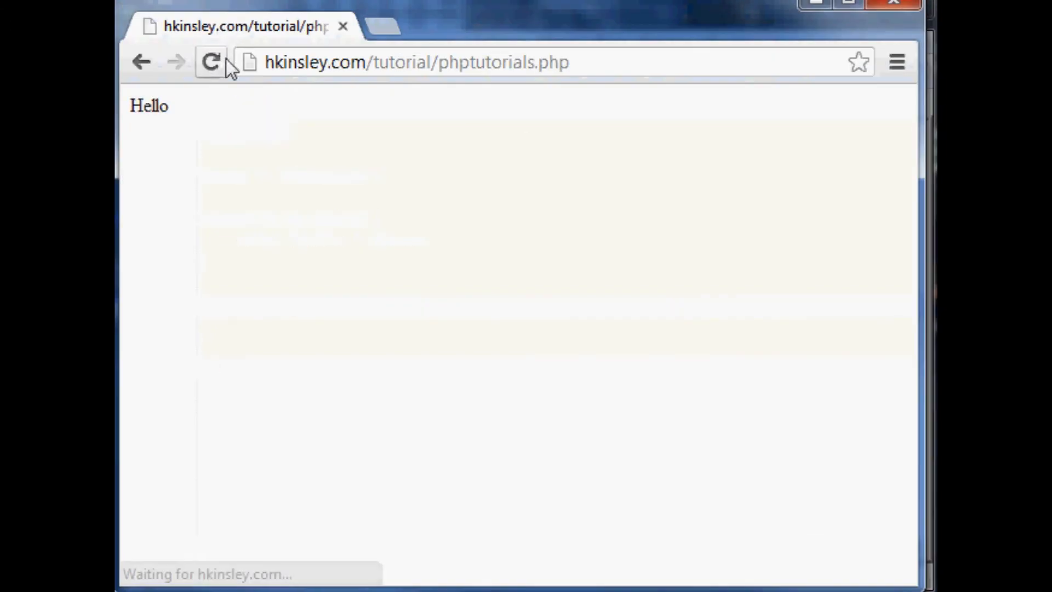
pyautogui.doubleClick(149, 105)
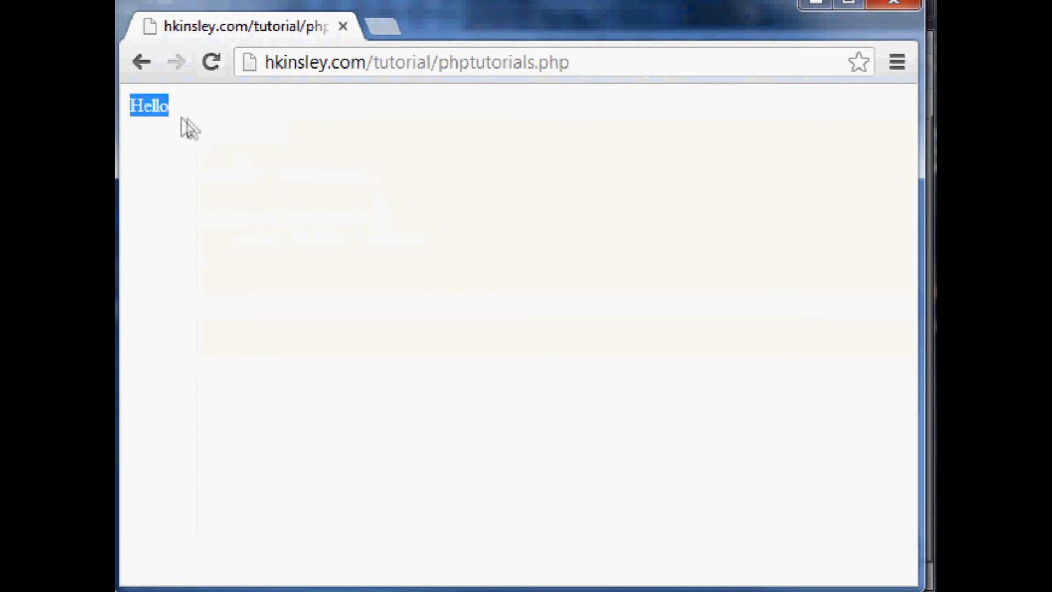
pyautogui.click(500, 195)
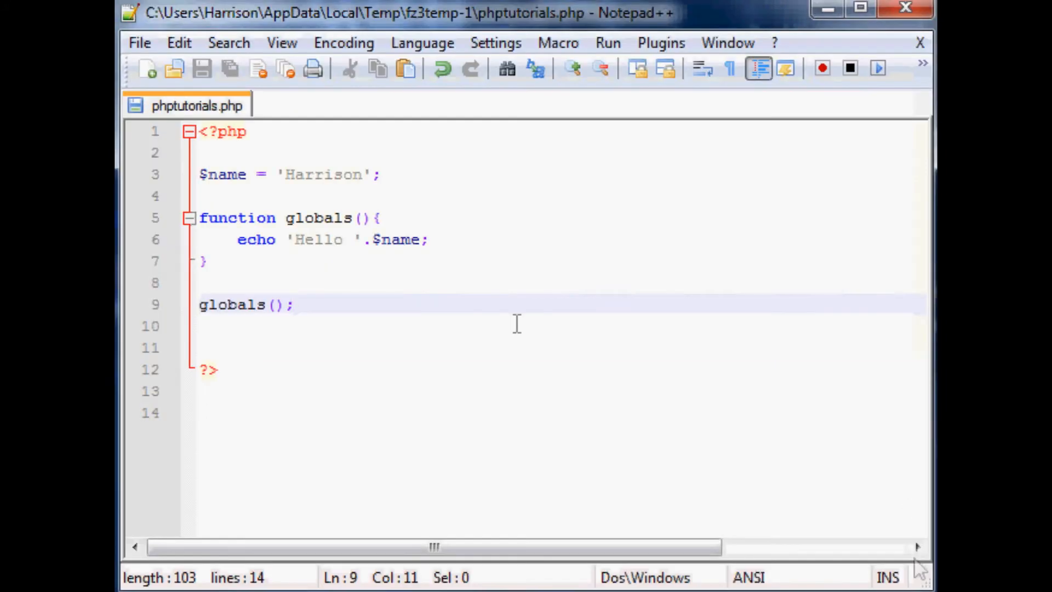
pyautogui.moveTo(541, 240)
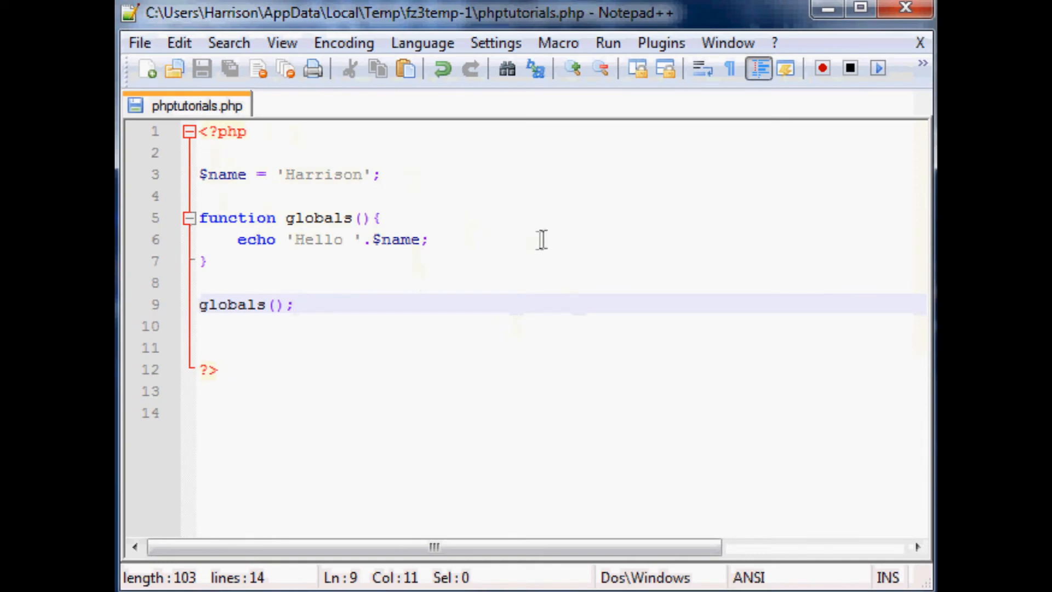
pyautogui.moveTo(316, 188)
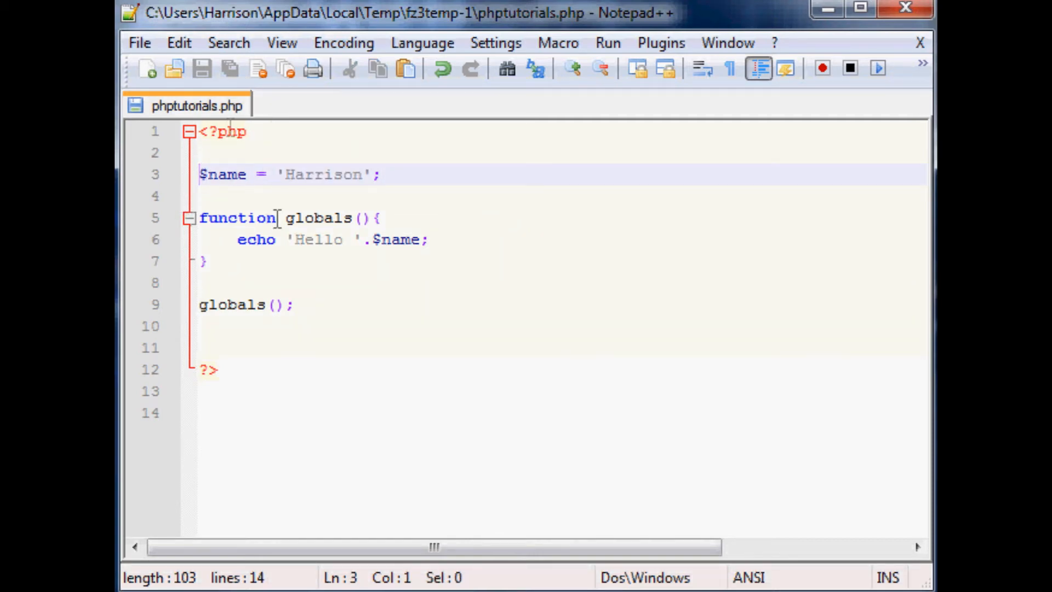
# Insert a global $name declaration at the top of the globals function
pyautogui.click(269, 217)
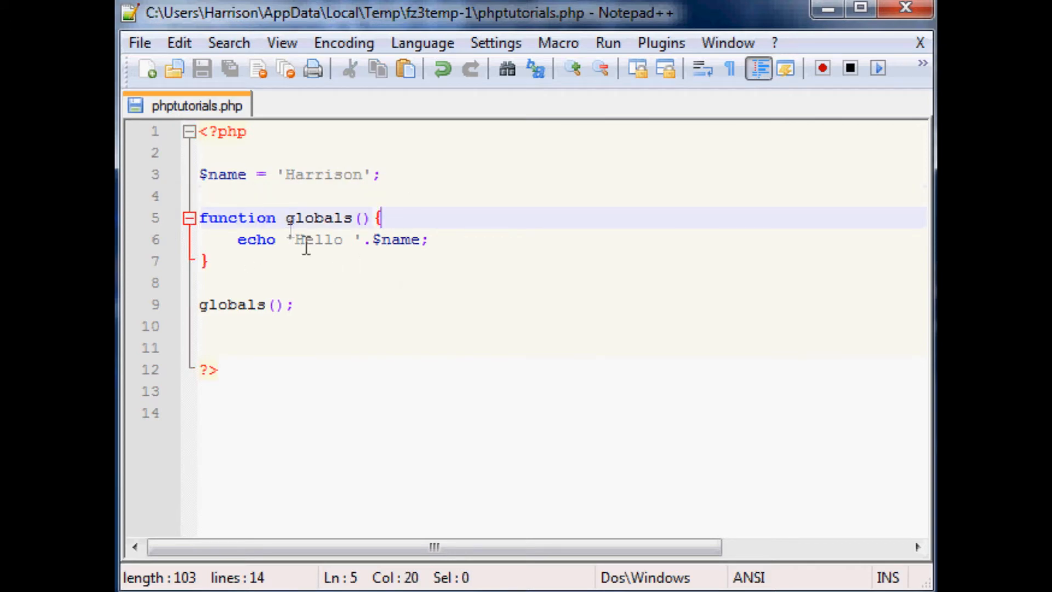
pyautogui.click(256, 305)
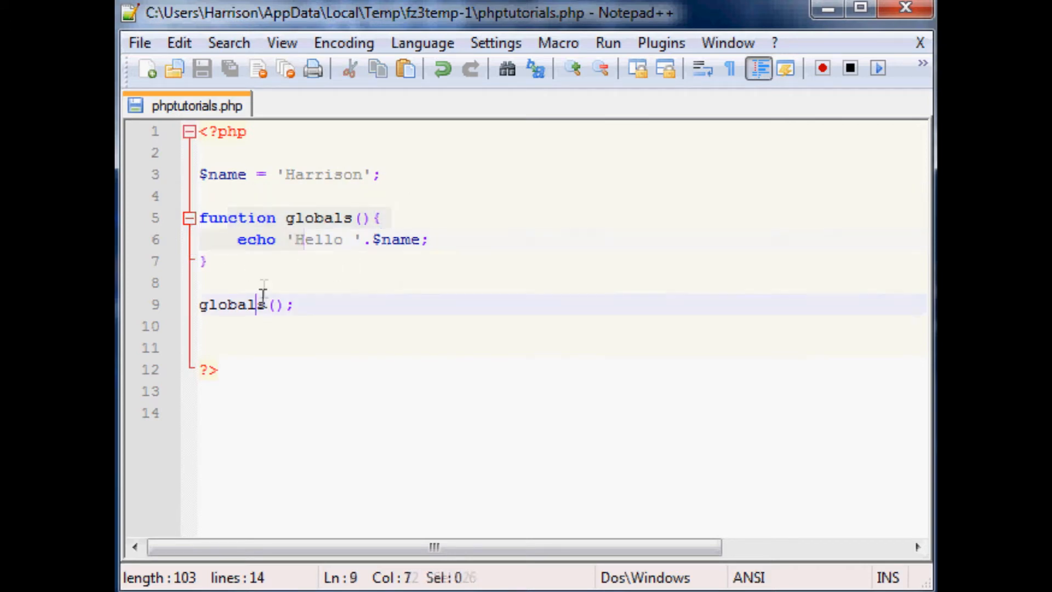
pyautogui.click(287, 174)
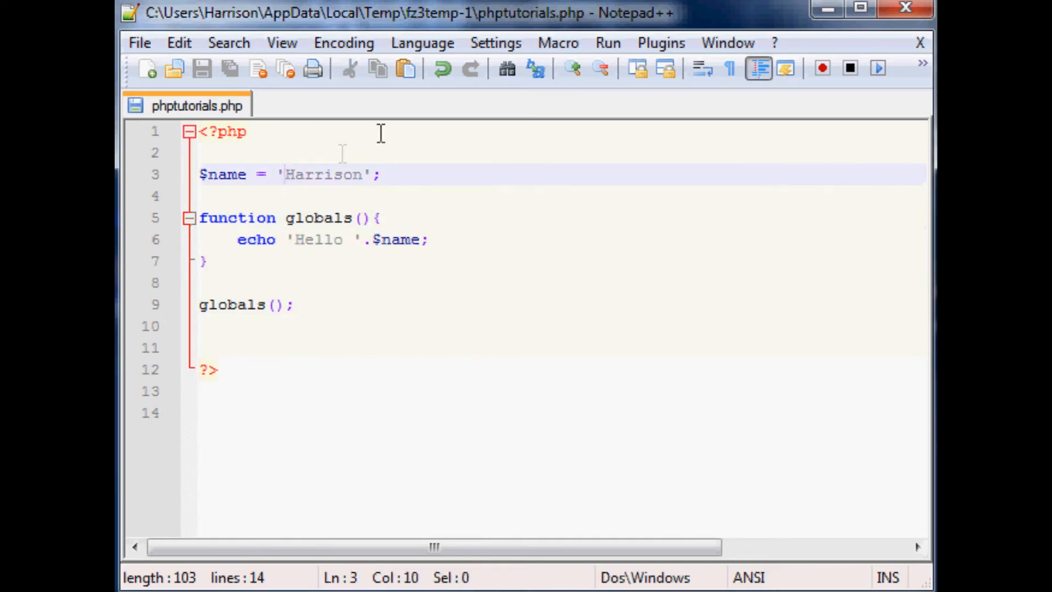
pyautogui.moveTo(409, 249)
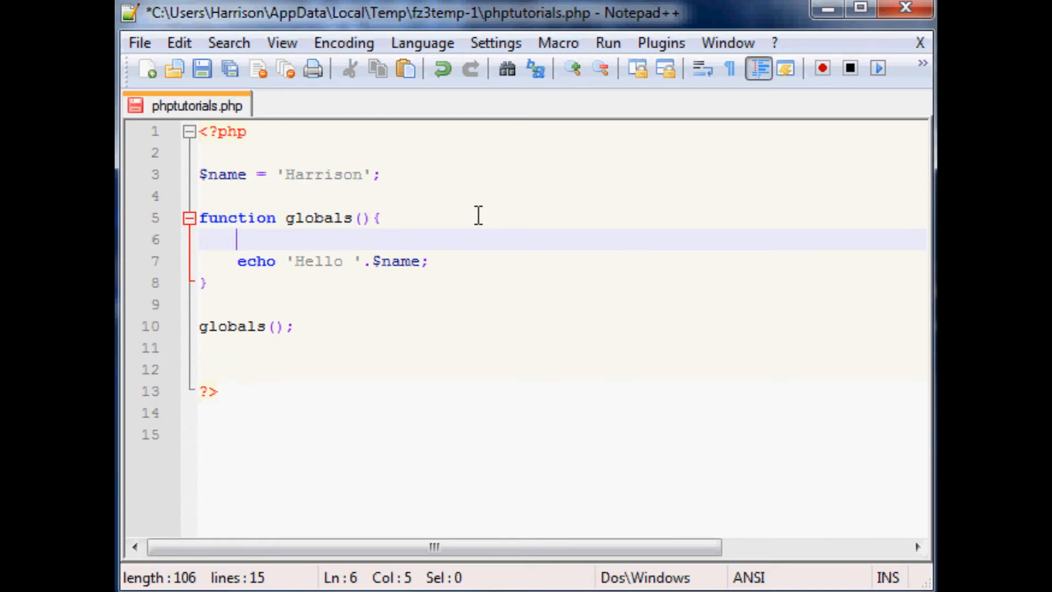
pyautogui.write('global')
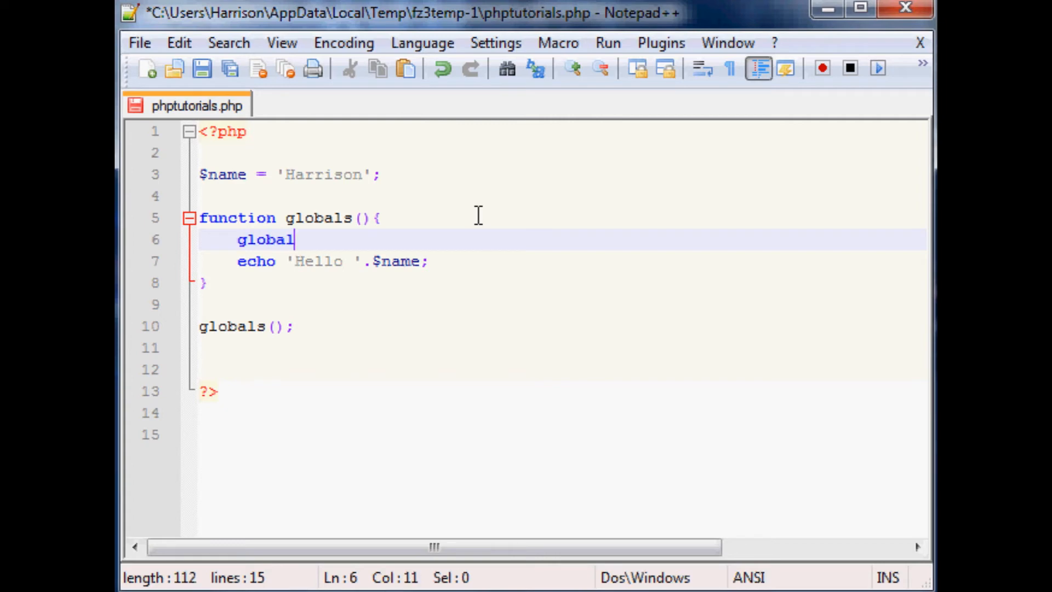
pyautogui.write('$')
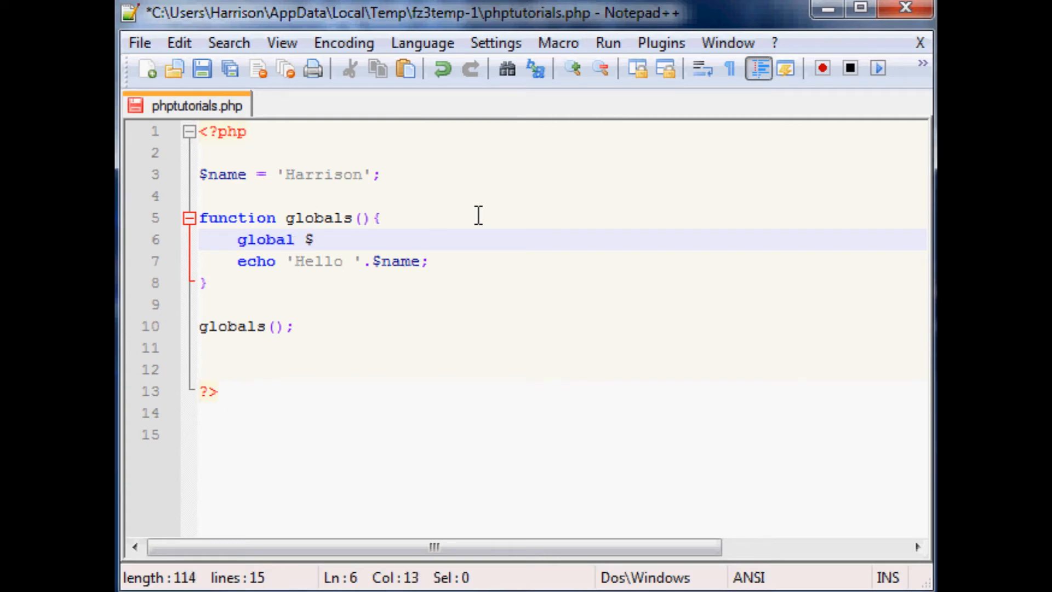
pyautogui.write('name')
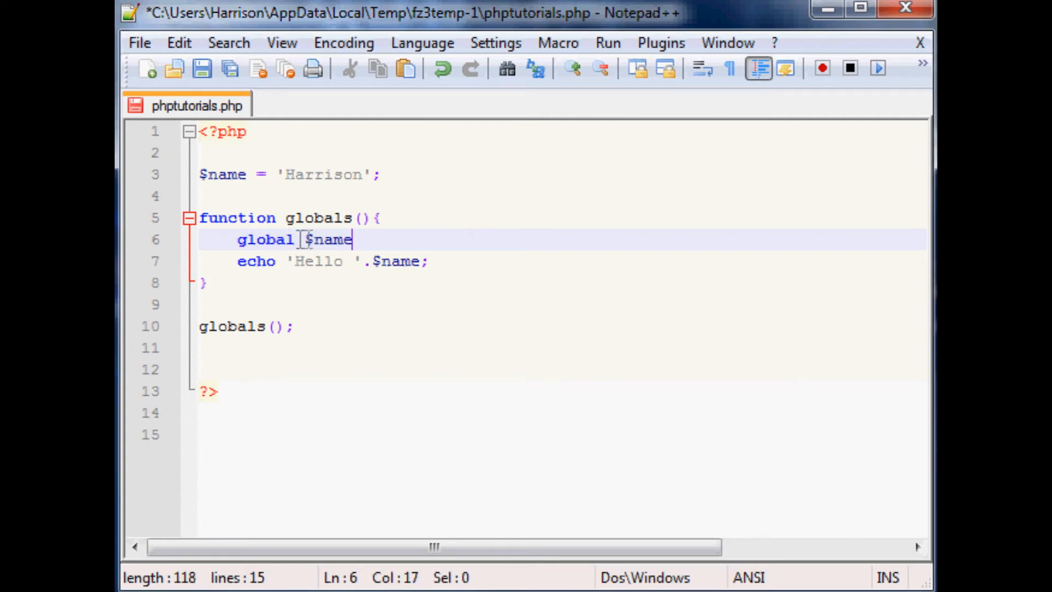
pyautogui.moveTo(456, 285)
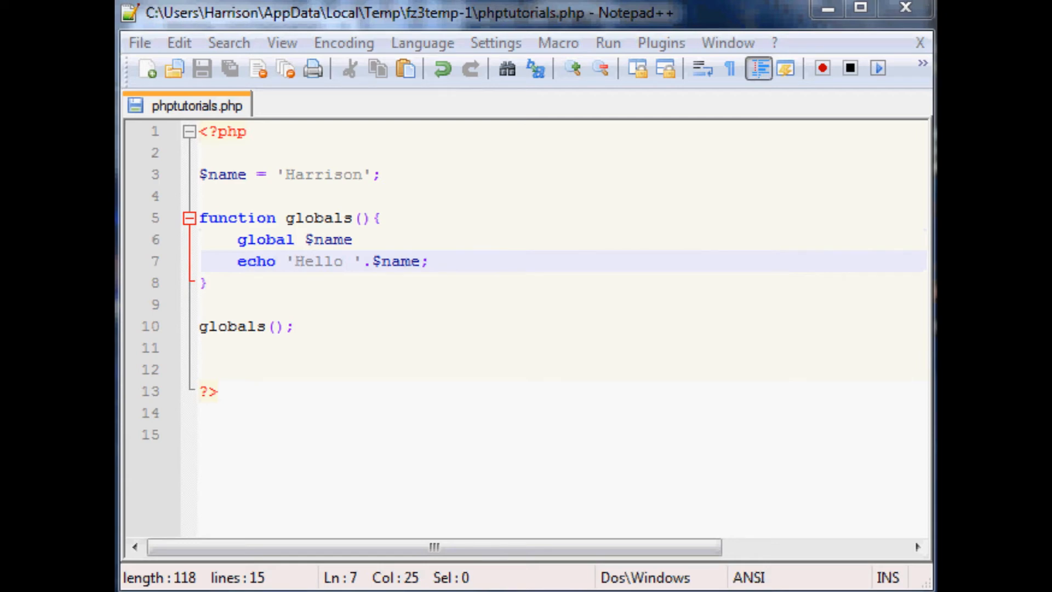
# Add the missing semicolon, save, and reload the page to see 'Hello Harrison'
pyautogui.click(211, 63)
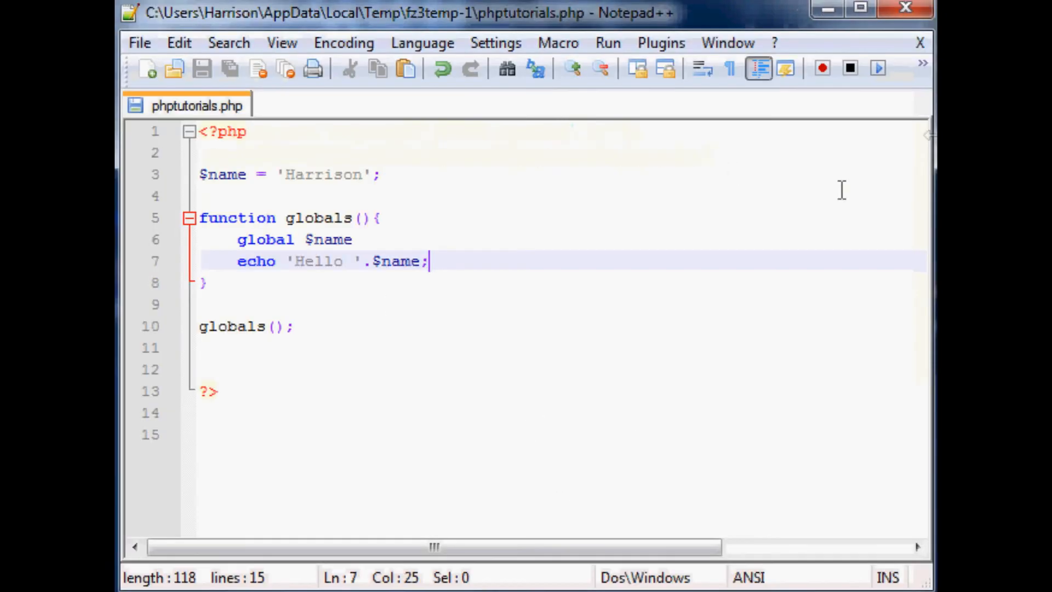
pyautogui.write(';')
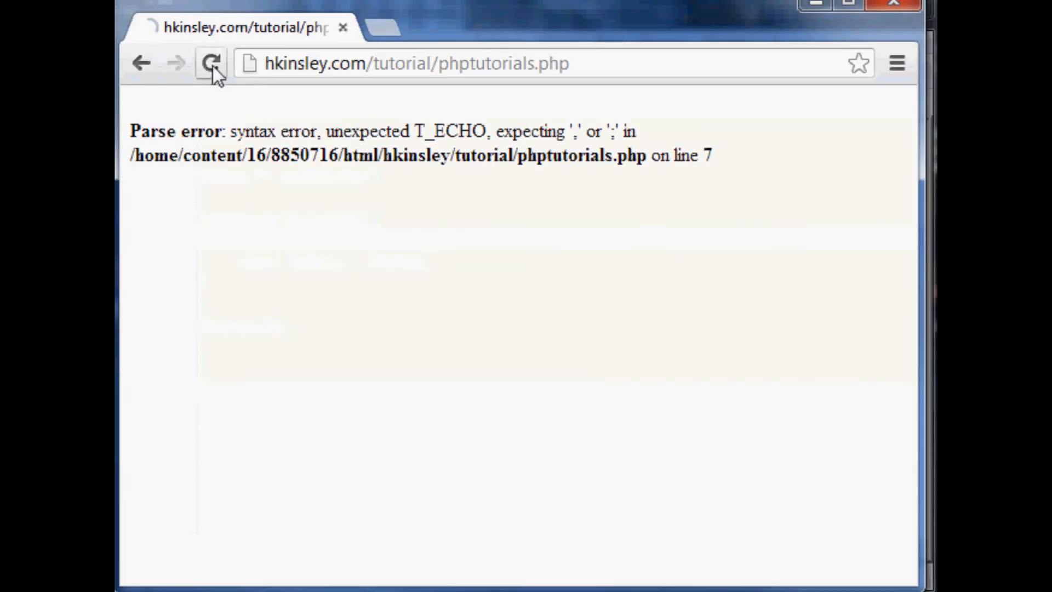
pyautogui.click(210, 63)
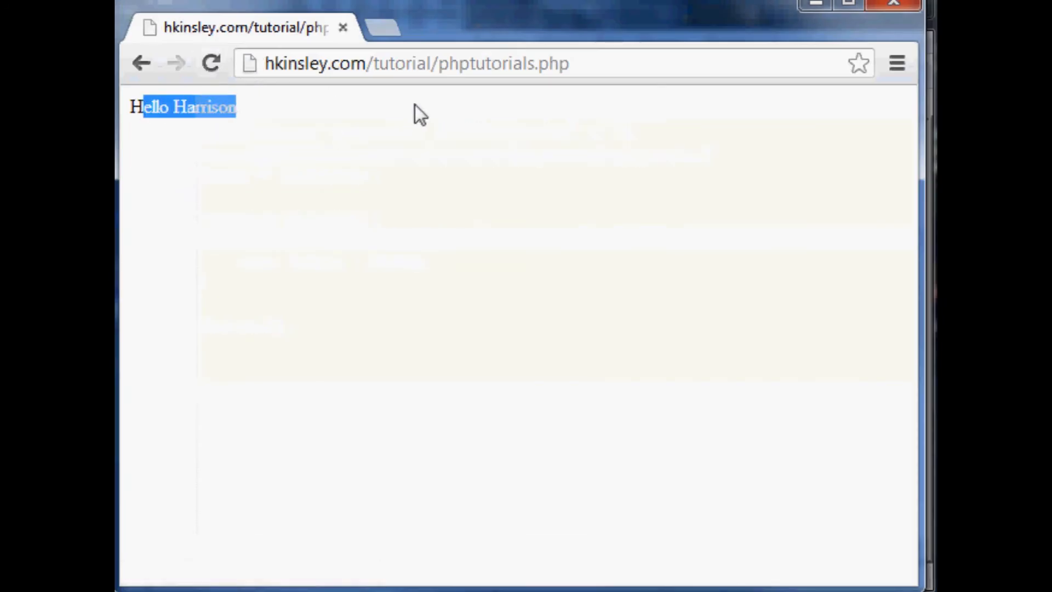
pyautogui.moveTo(369, 106)
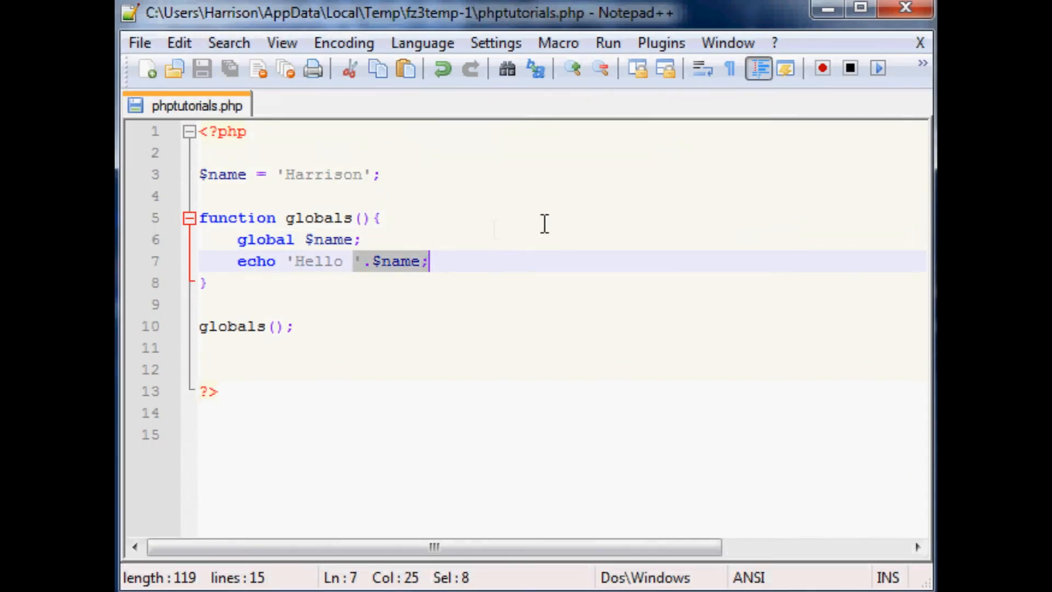
pyautogui.moveTo(268, 319)
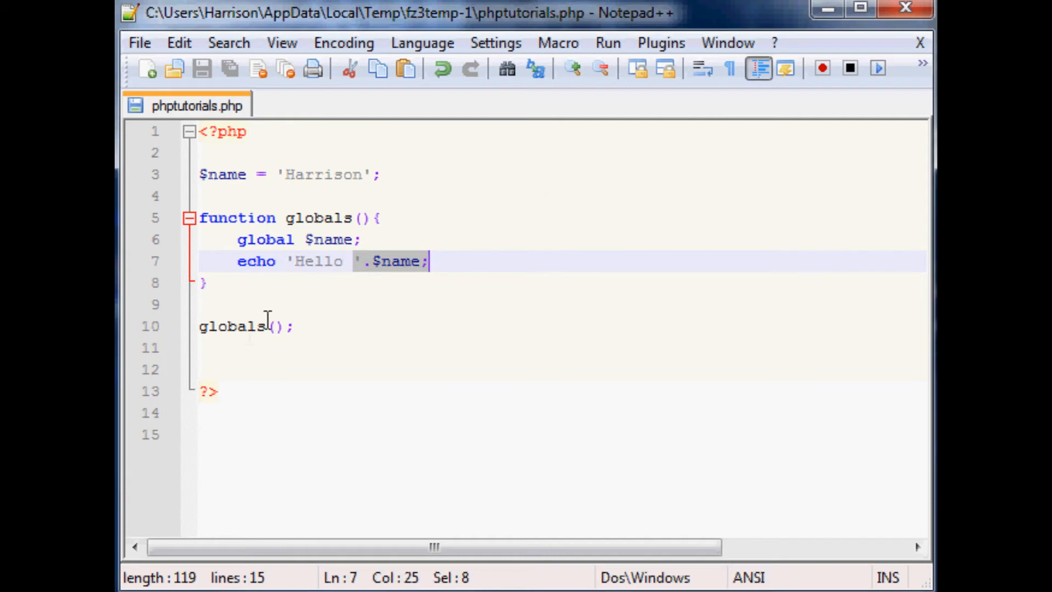
pyautogui.moveTo(335, 339)
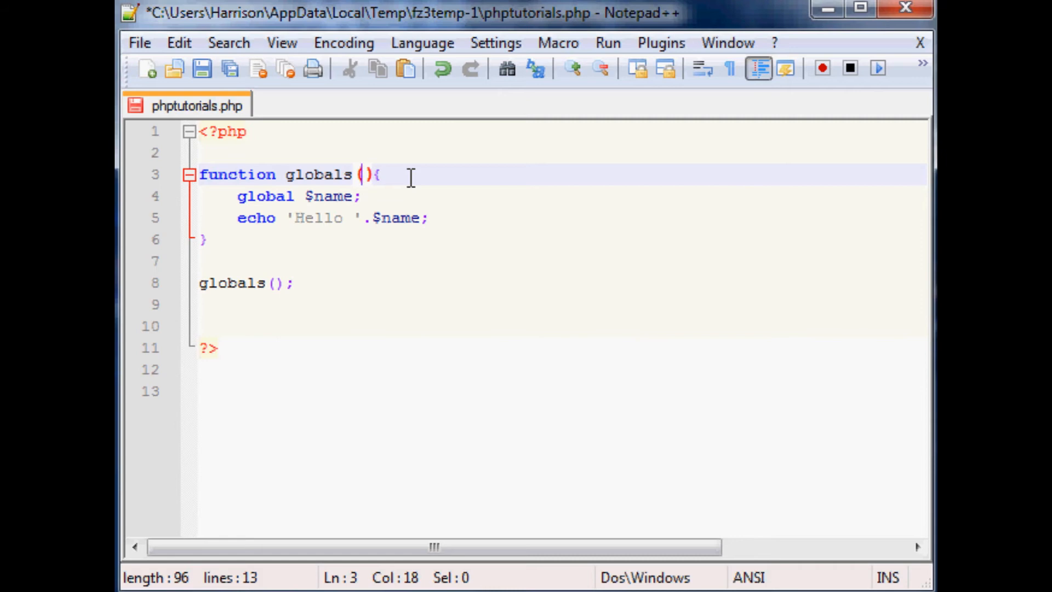
pyautogui.moveTo(410, 162)
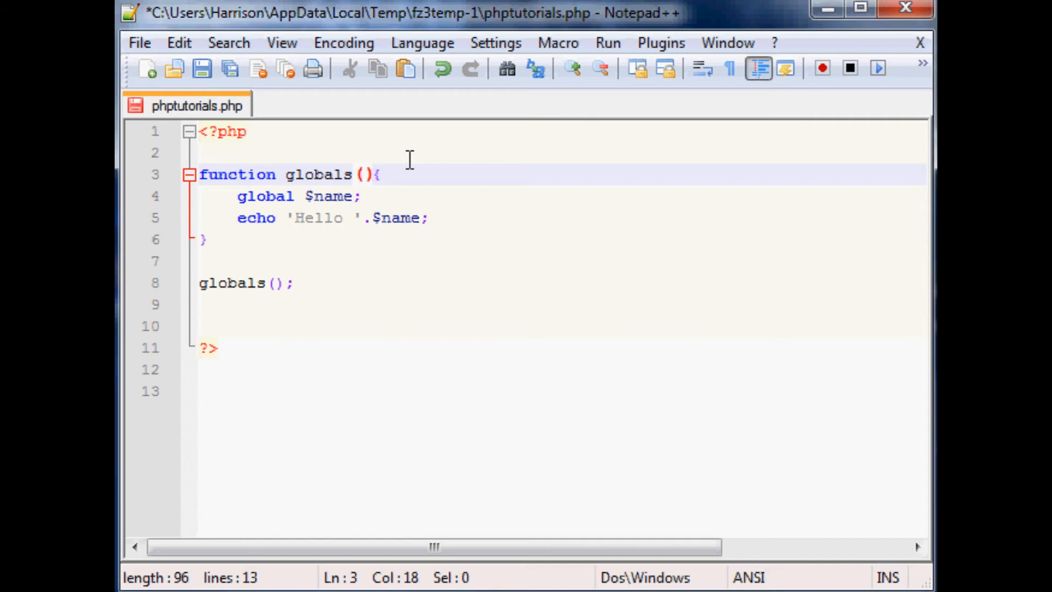
# Remove the global declaration and give globals() a $paramName parameter
pyautogui.click(360, 196)
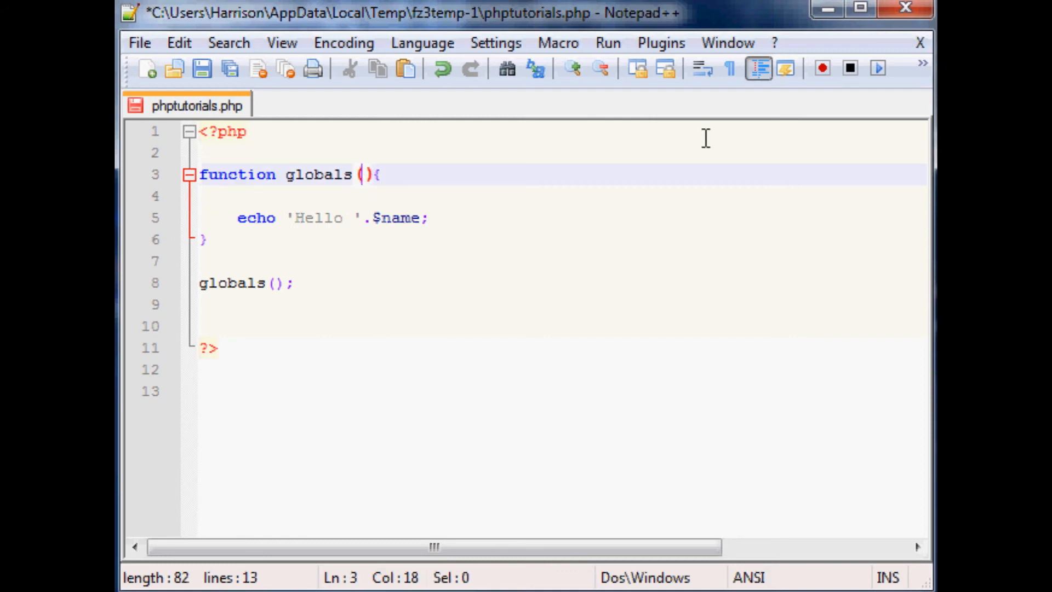
pyautogui.write('$')
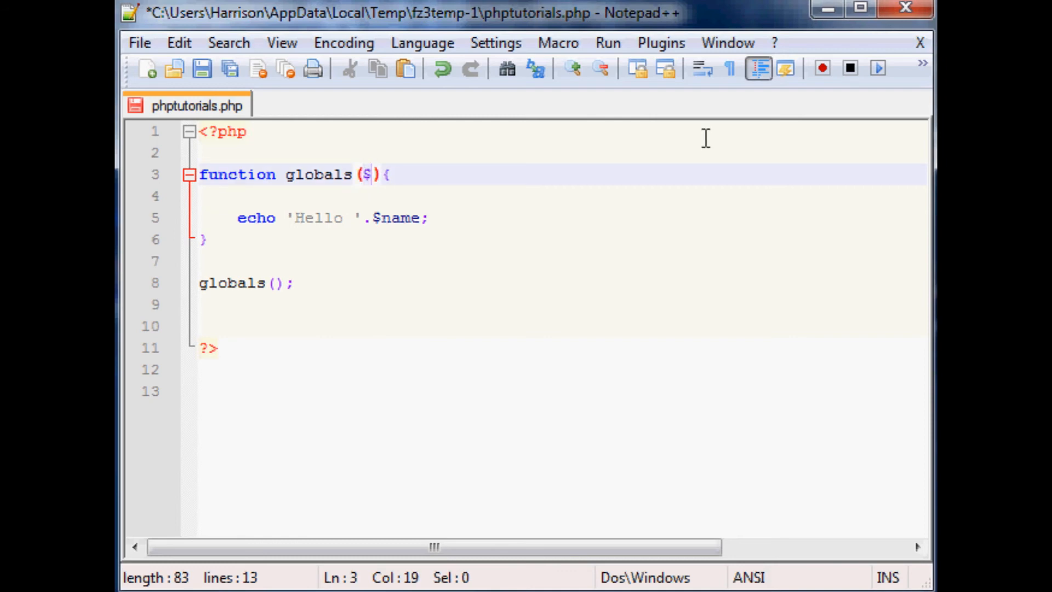
pyautogui.write('paramname')
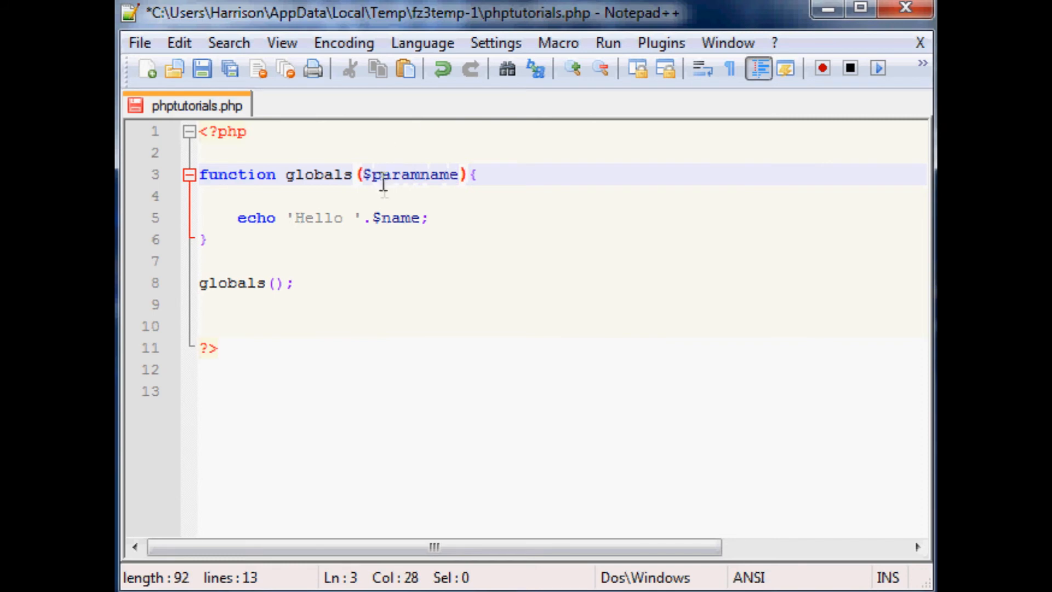
pyautogui.click(427, 174)
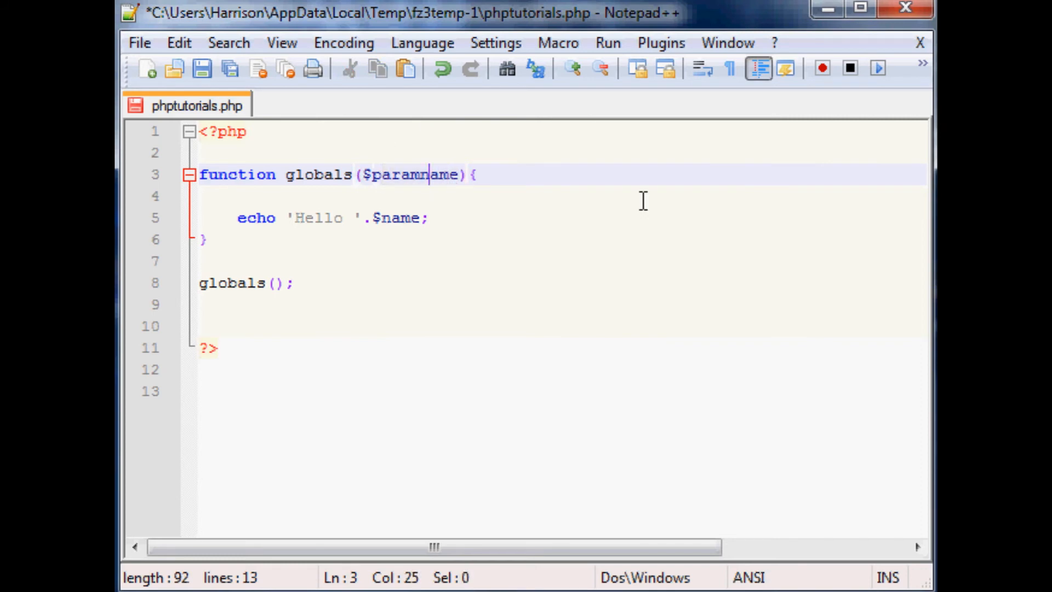
pyautogui.moveTo(421, 174)
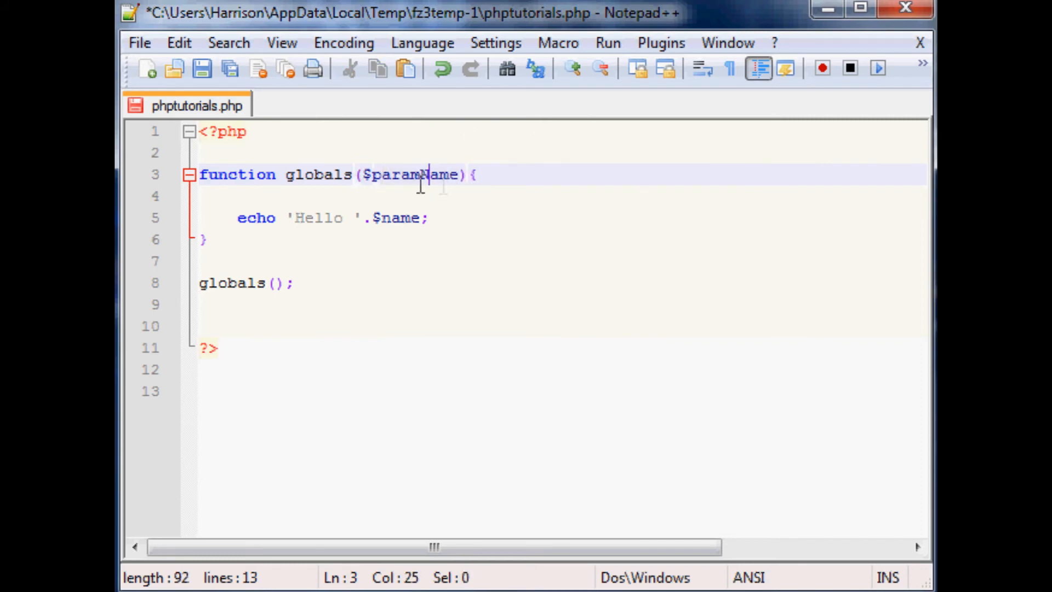
# Change the echo to 'Hello '.$paramName instead of $name
pyautogui.doubleClick(399, 217)
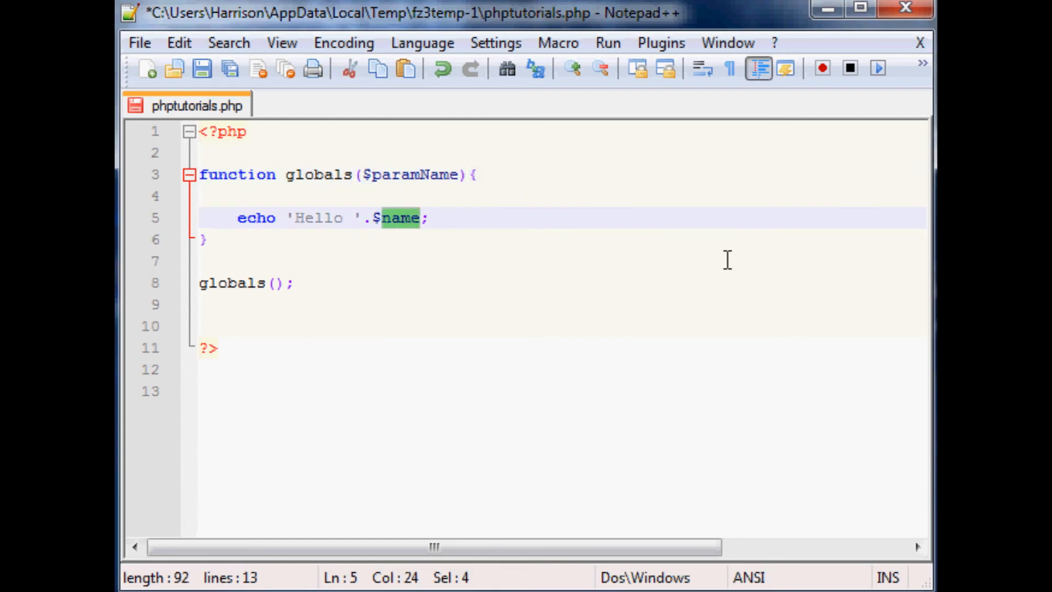
pyautogui.press('Delete')
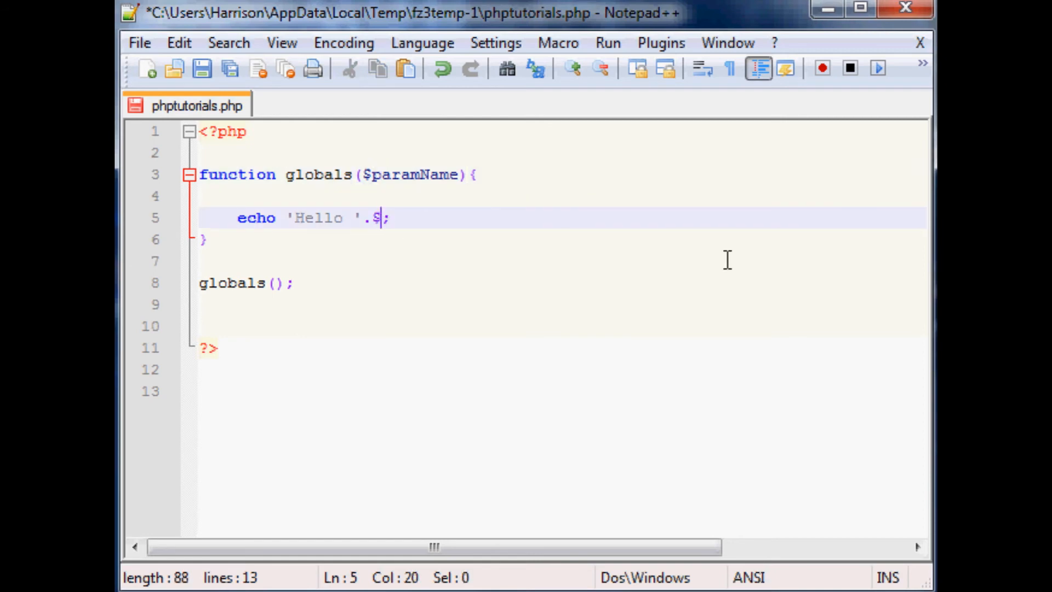
pyautogui.write('param')
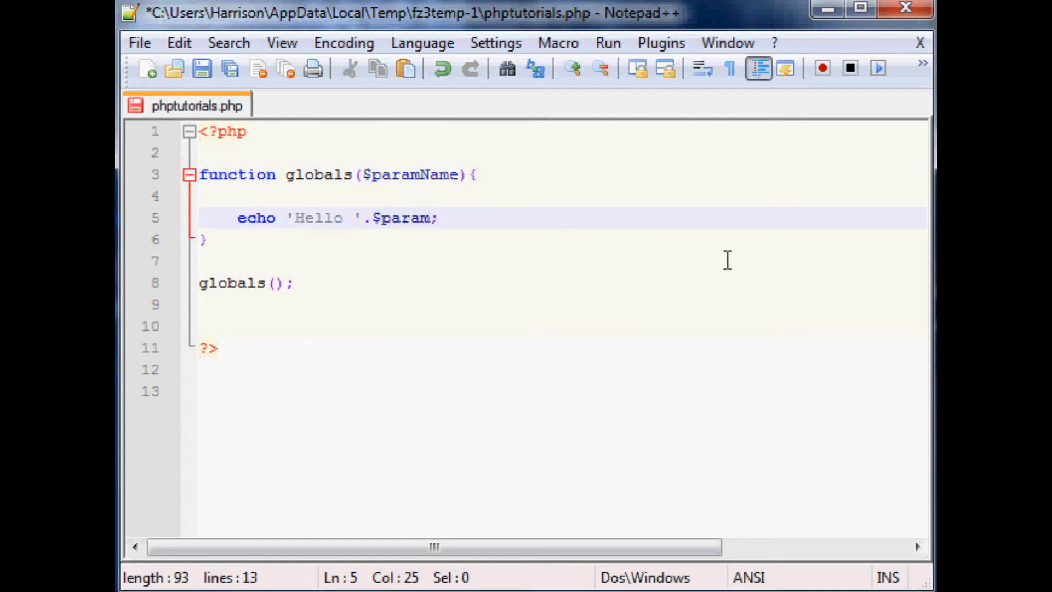
pyautogui.write('Name')
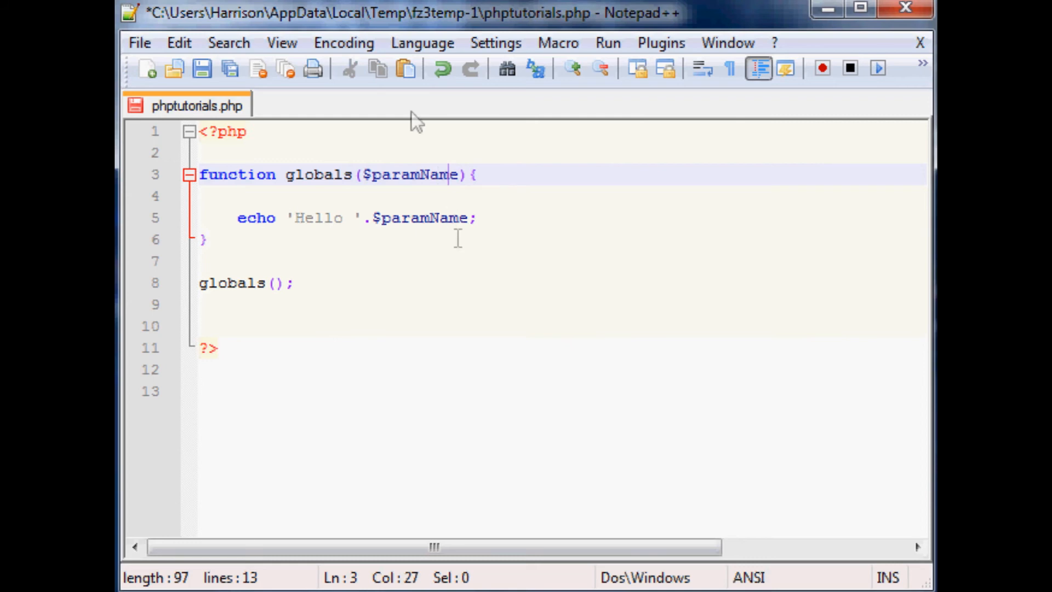
pyautogui.click(275, 283)
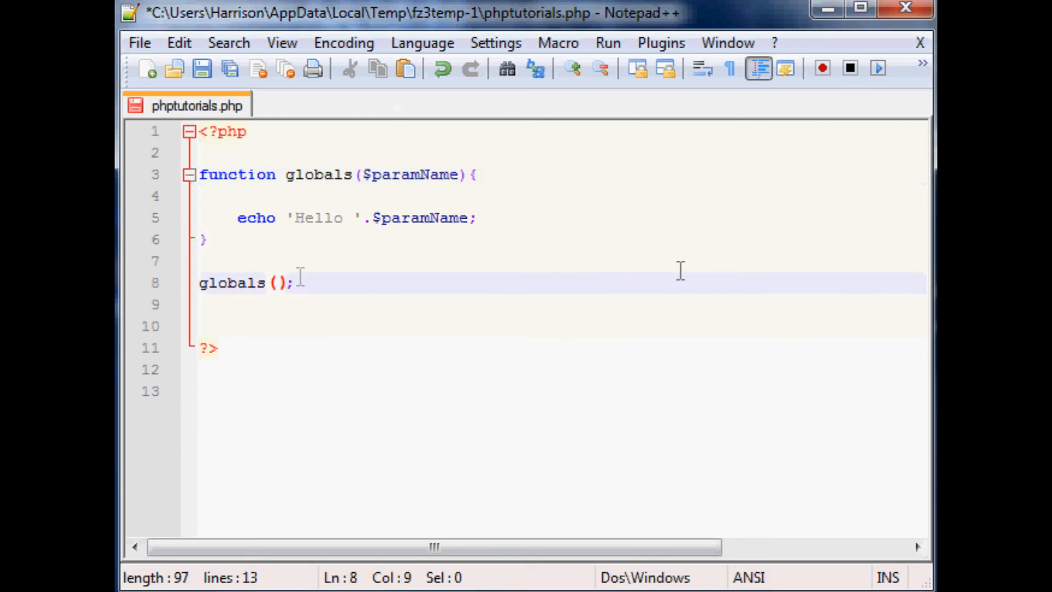
# Call globals('Ben'), save the script and reload the page
pyautogui.write("'")
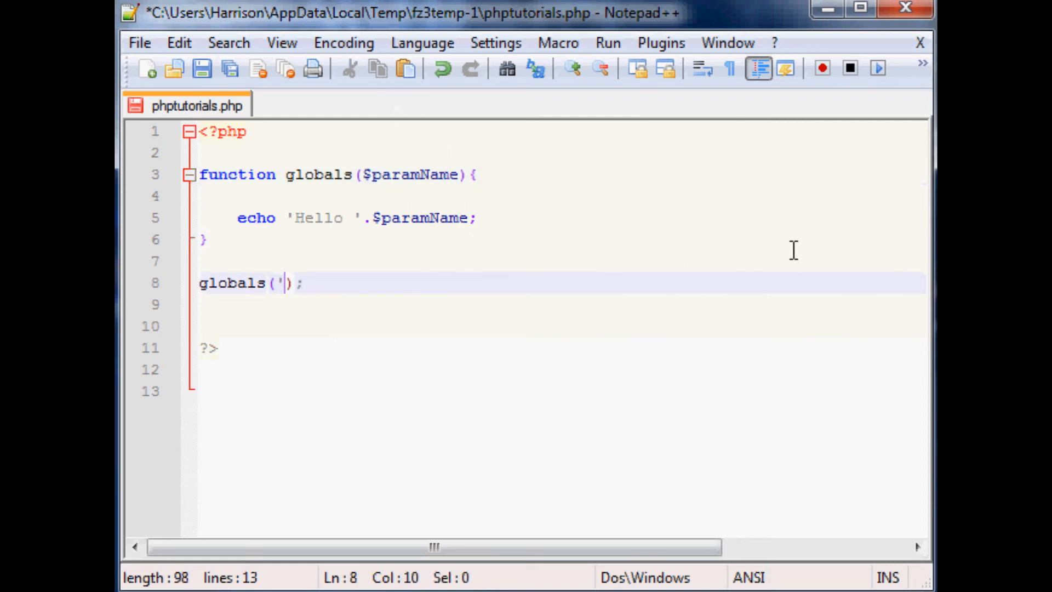
pyautogui.write("'")
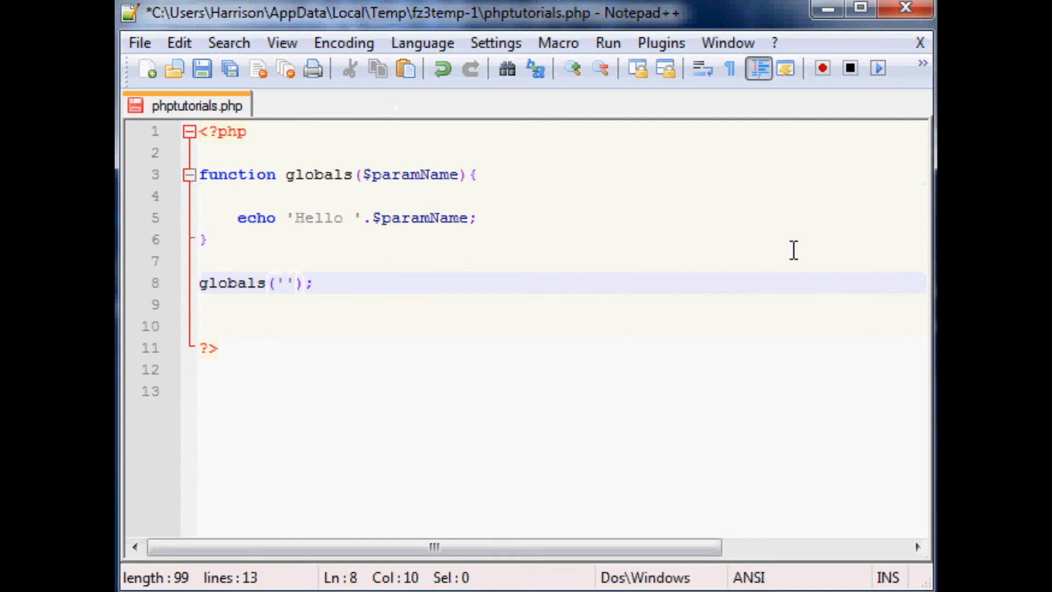
pyautogui.write('Ben')
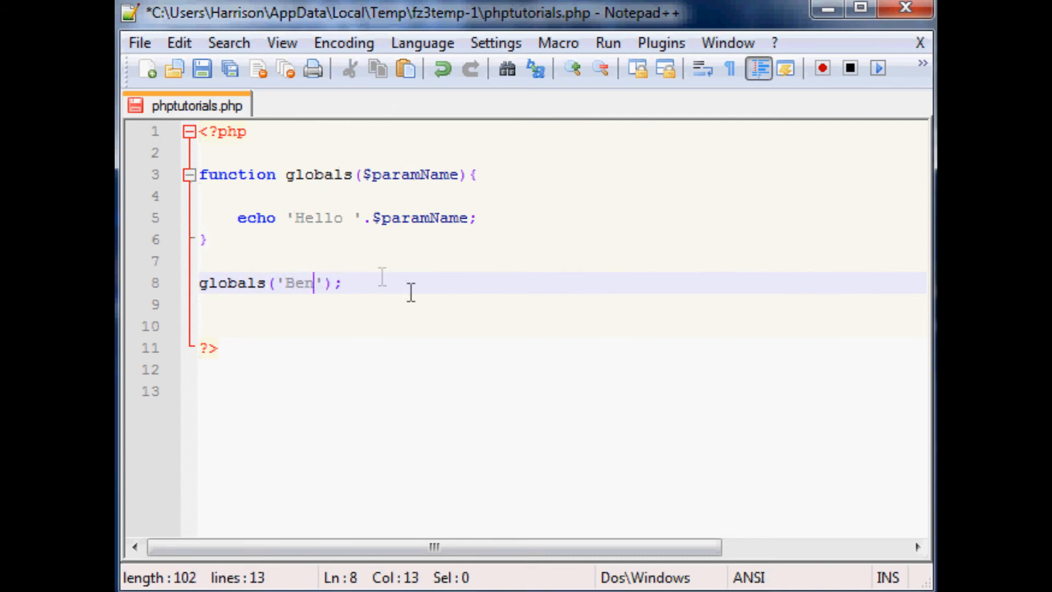
pyautogui.press('ctrl+s')
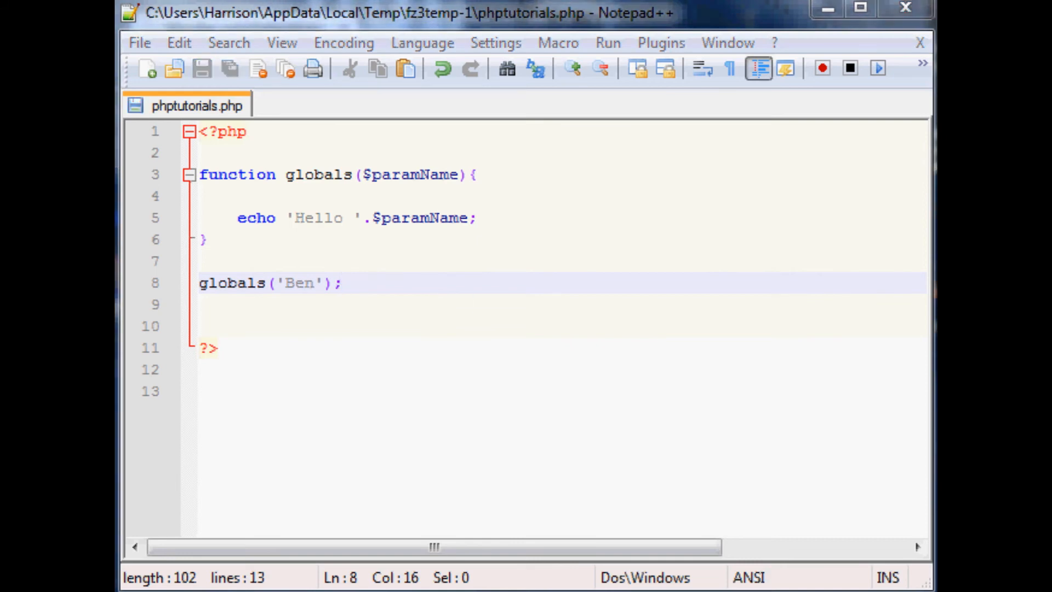
pyautogui.moveTo(571, 117)
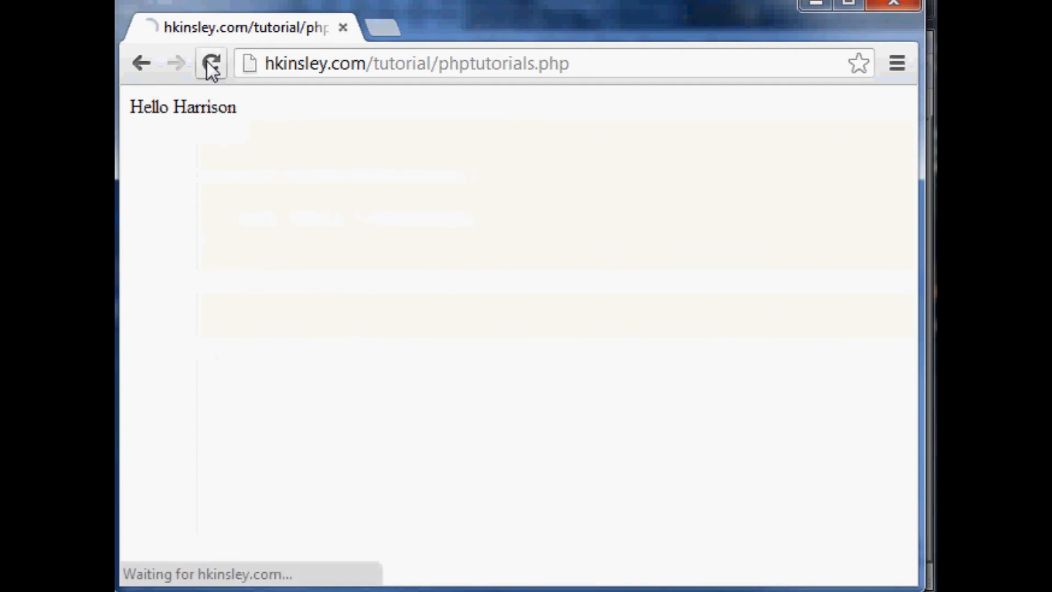
pyautogui.click(211, 64)
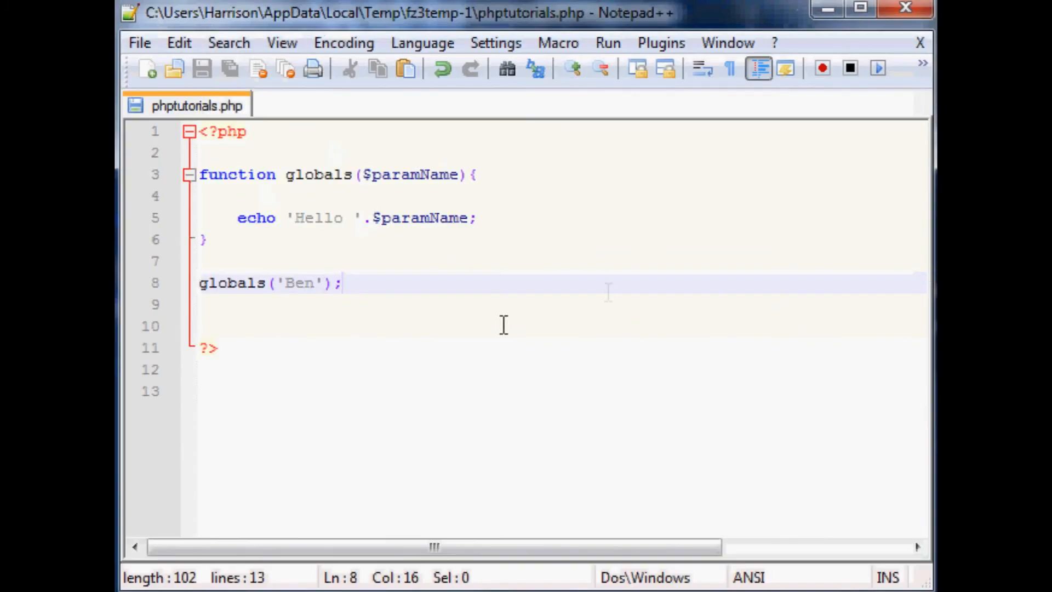
# Rename the function to math and replace $paramName with $num1,$num2 parameters
pyautogui.click(410, 174)
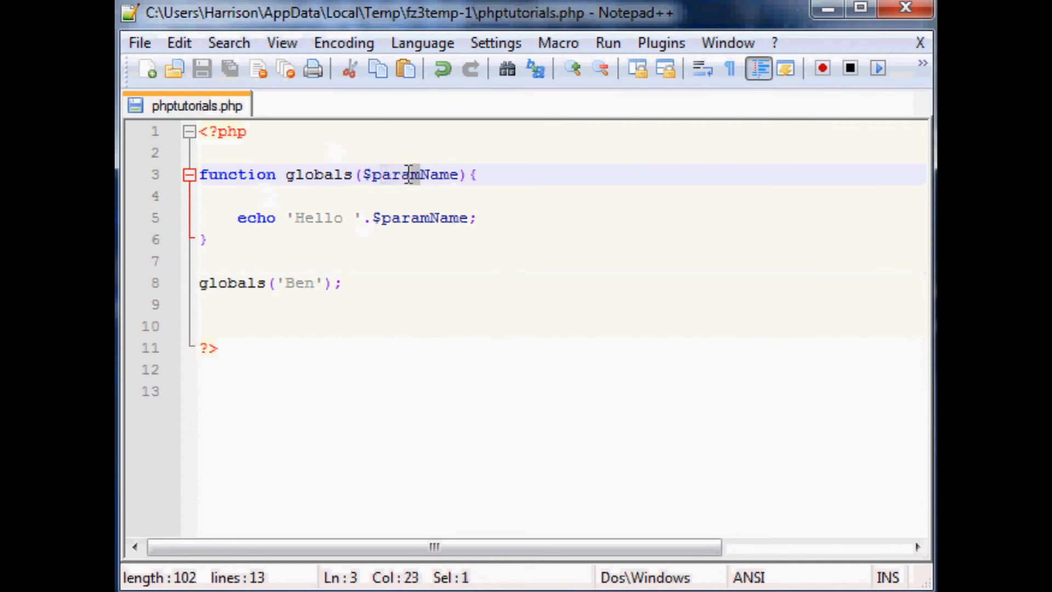
pyautogui.moveTo(589, 208)
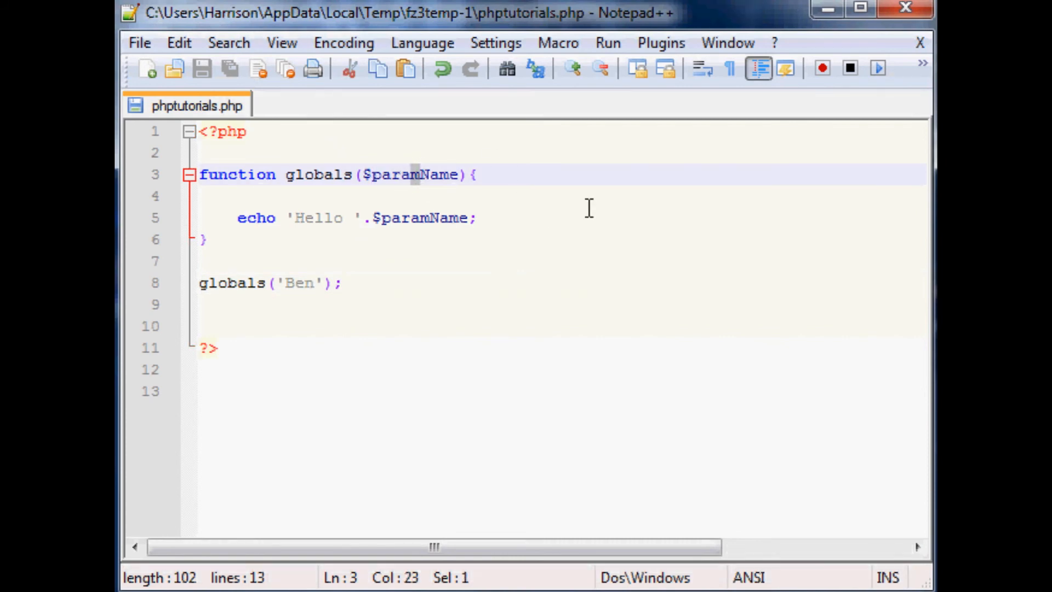
pyautogui.click(413, 174)
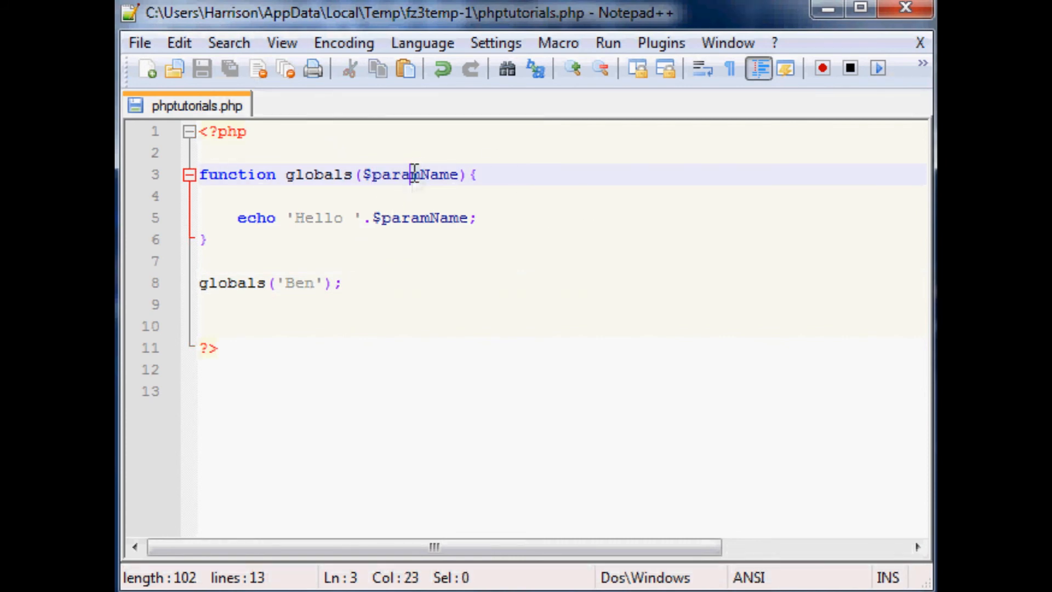
pyautogui.doubleClick(409, 175)
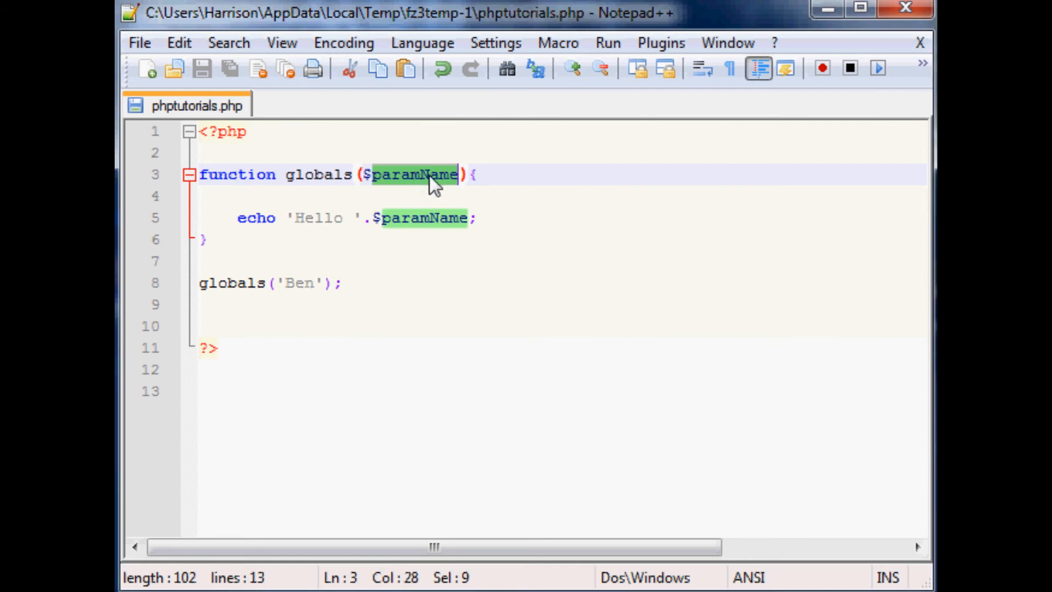
pyautogui.doubleClick(318, 174)
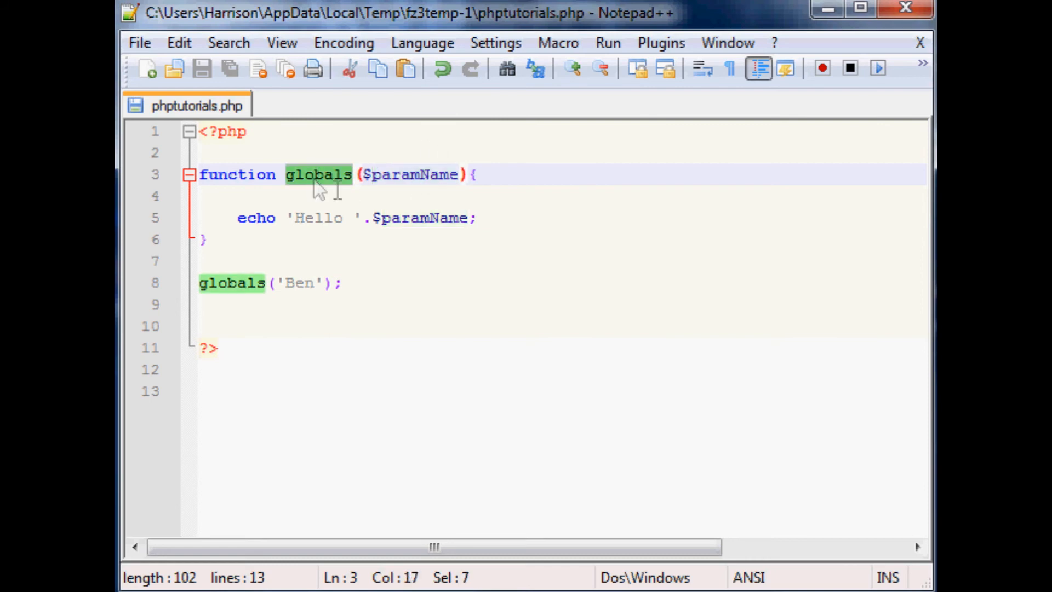
pyautogui.write('math')
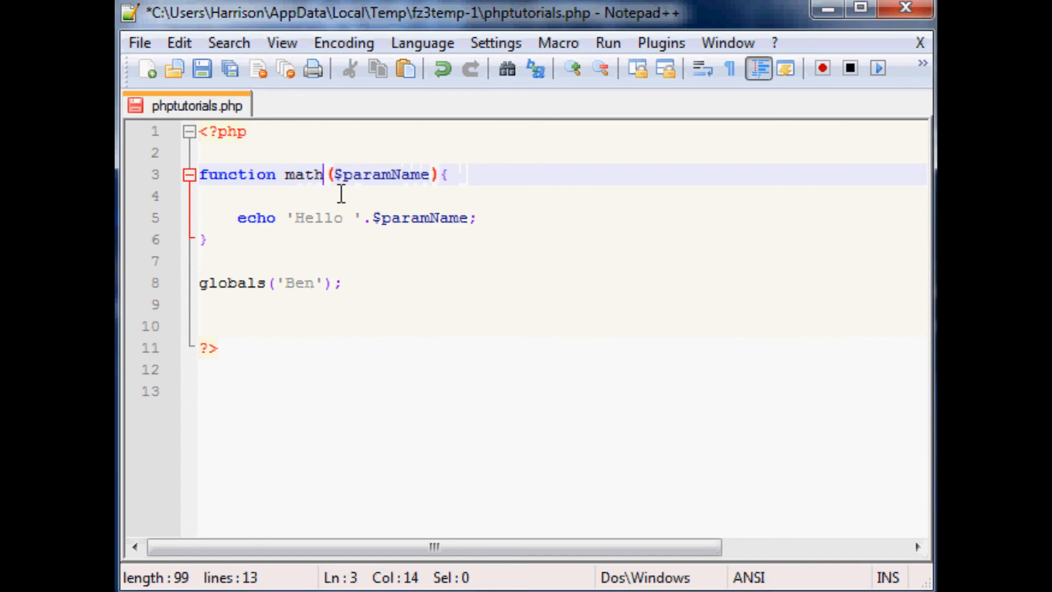
pyautogui.doubleClick(383, 174)
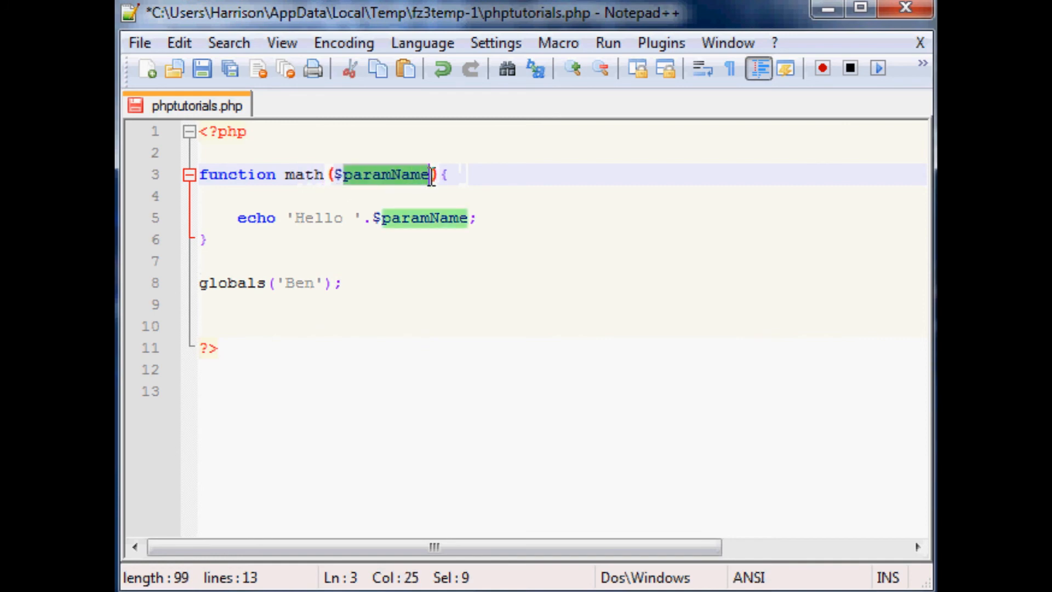
pyautogui.write('$num1,')
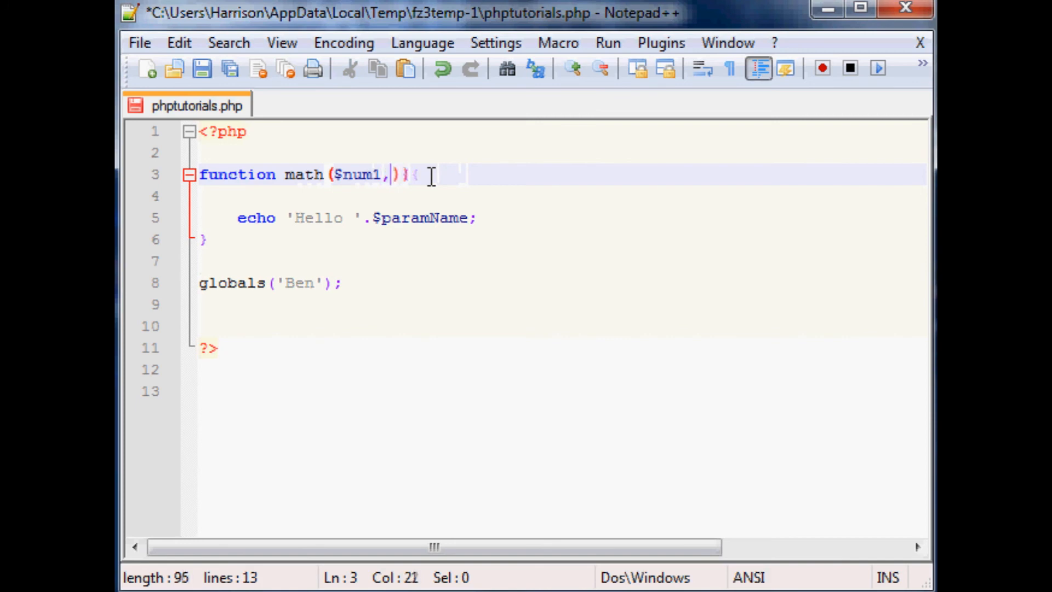
pyautogui.write('num1')
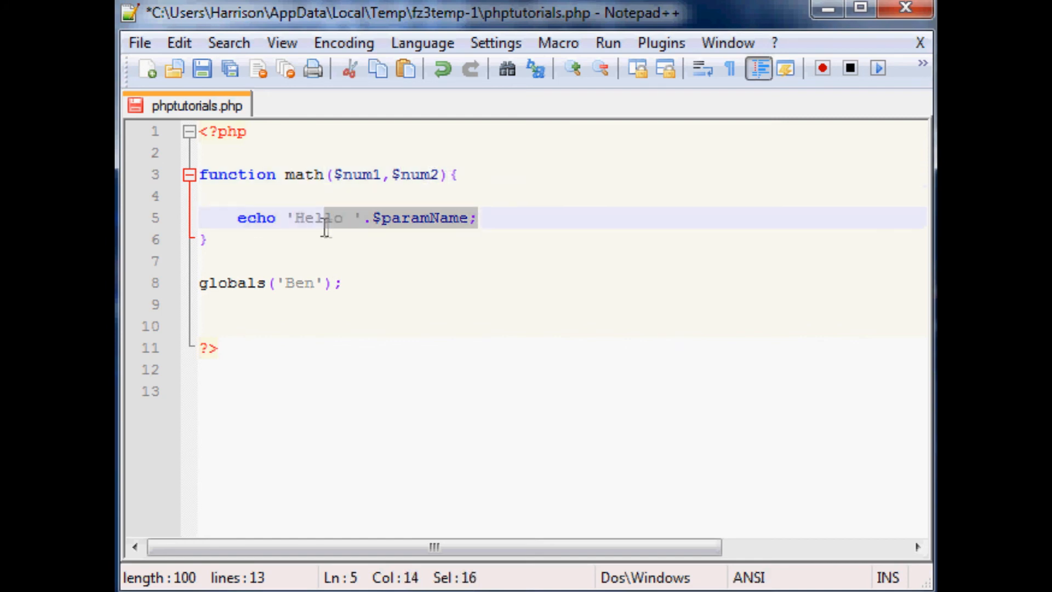
# Make the body echo $num1+$num2 and call it as math(1,5)
pyautogui.press('Delete')
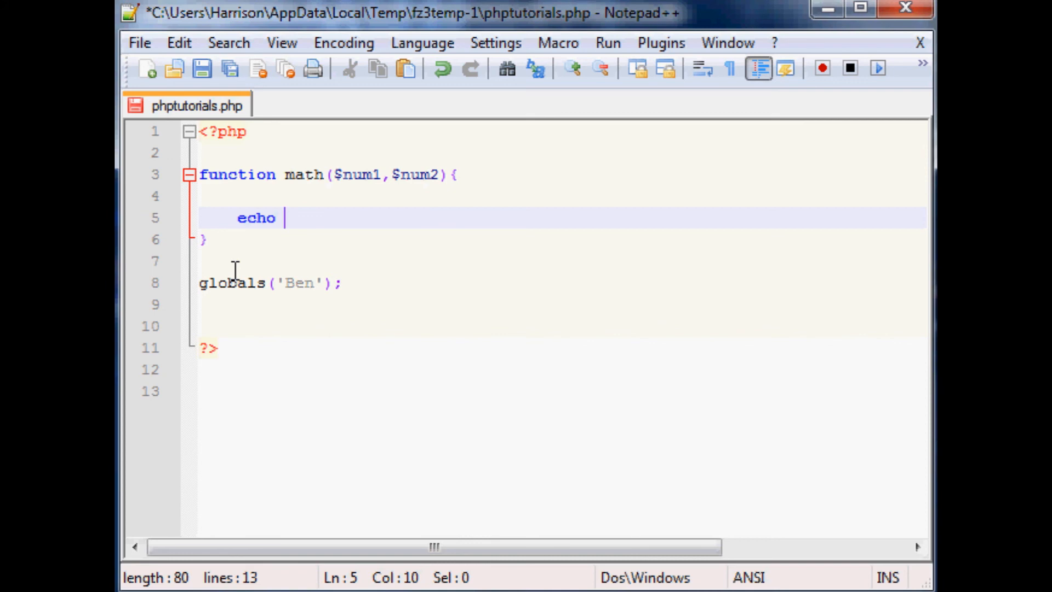
pyautogui.write('$num')
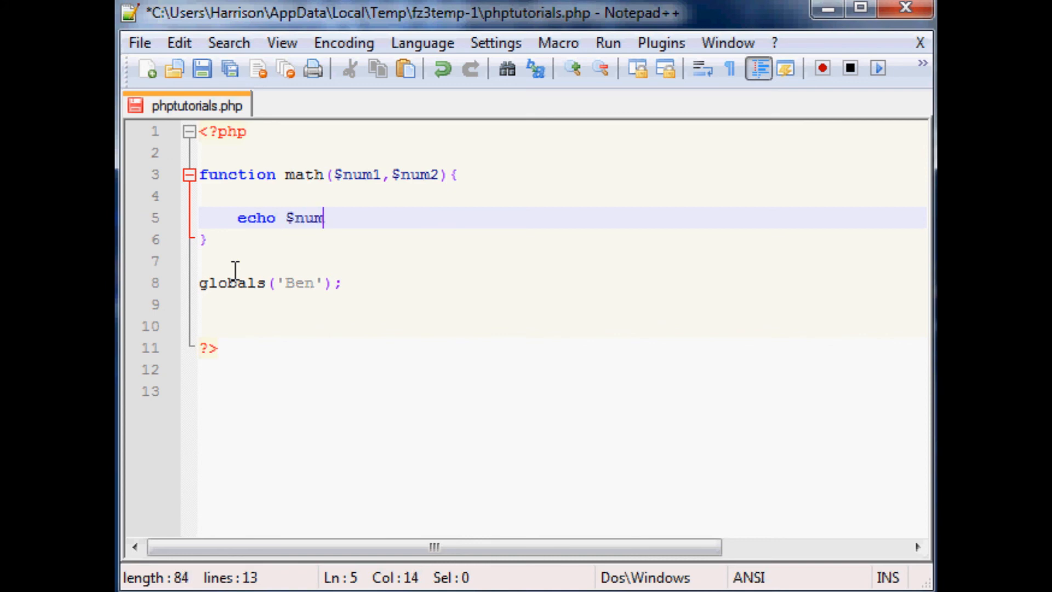
pyautogui.write('+num,')
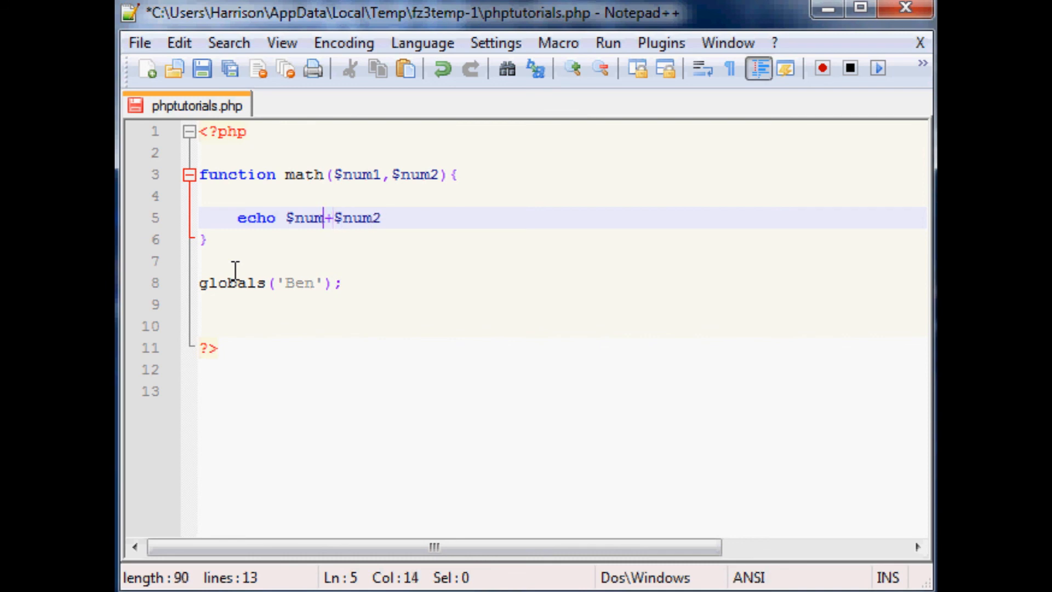
pyautogui.write('1')
pyautogui.click(562, 283)
pyautogui.write('math(')
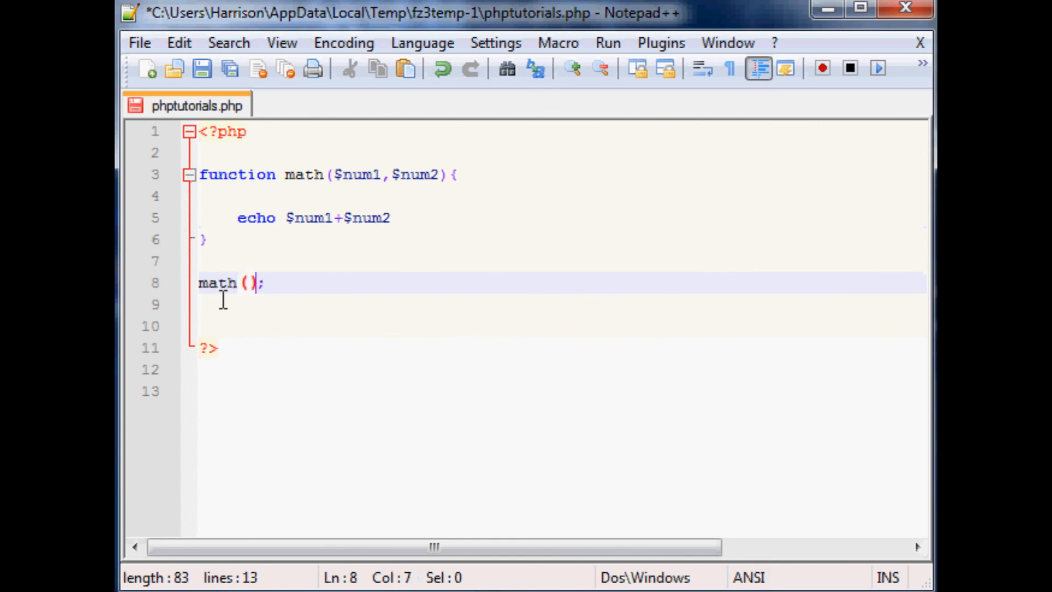
pyautogui.write('1,5')
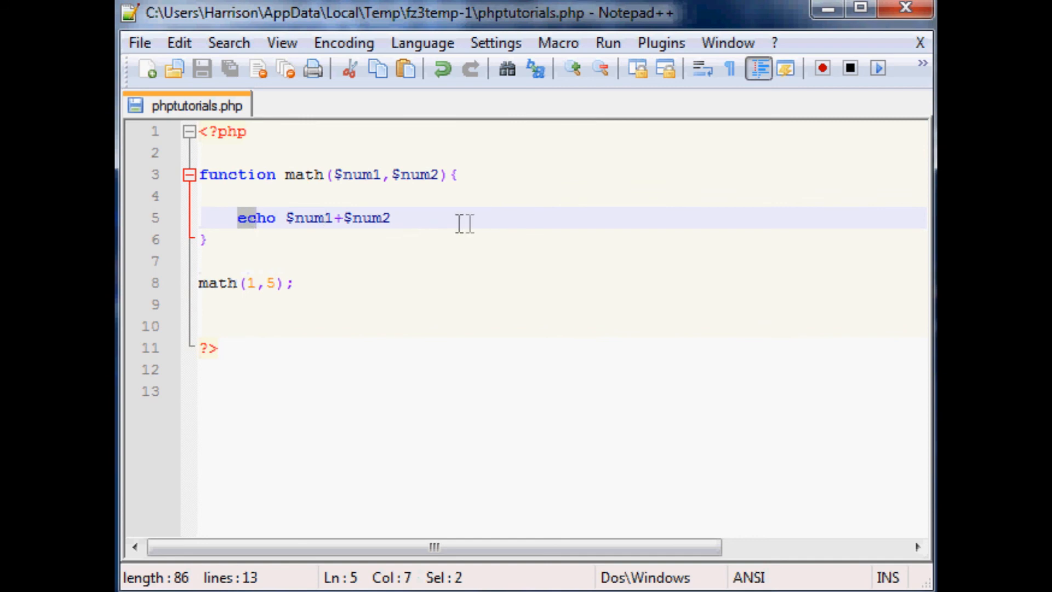
# Terminate echo $num1+$num2 with a semicolon and save the script
pyautogui.write(';')
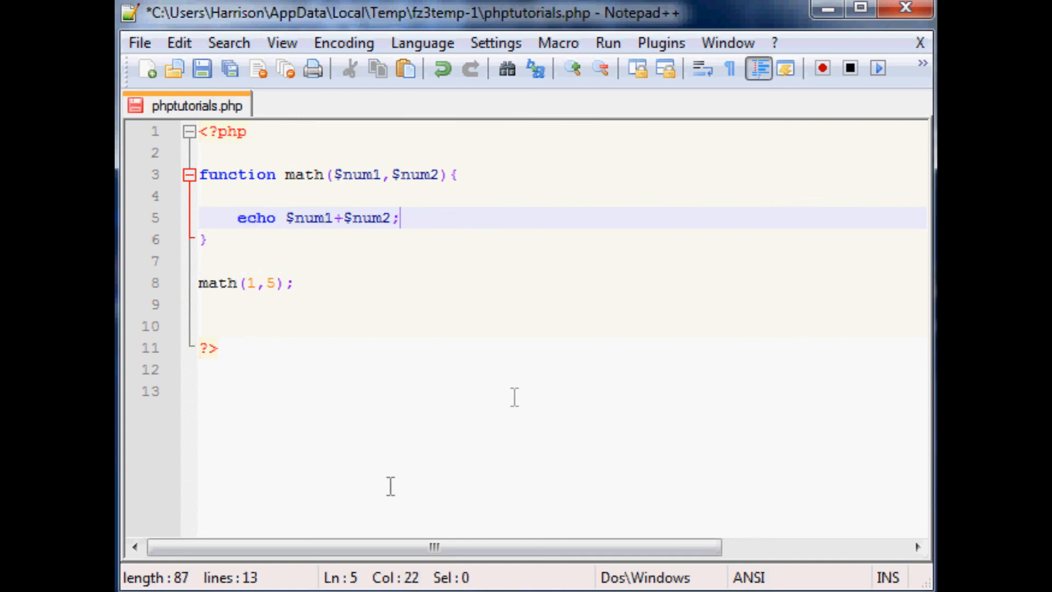
pyautogui.click(202, 68)
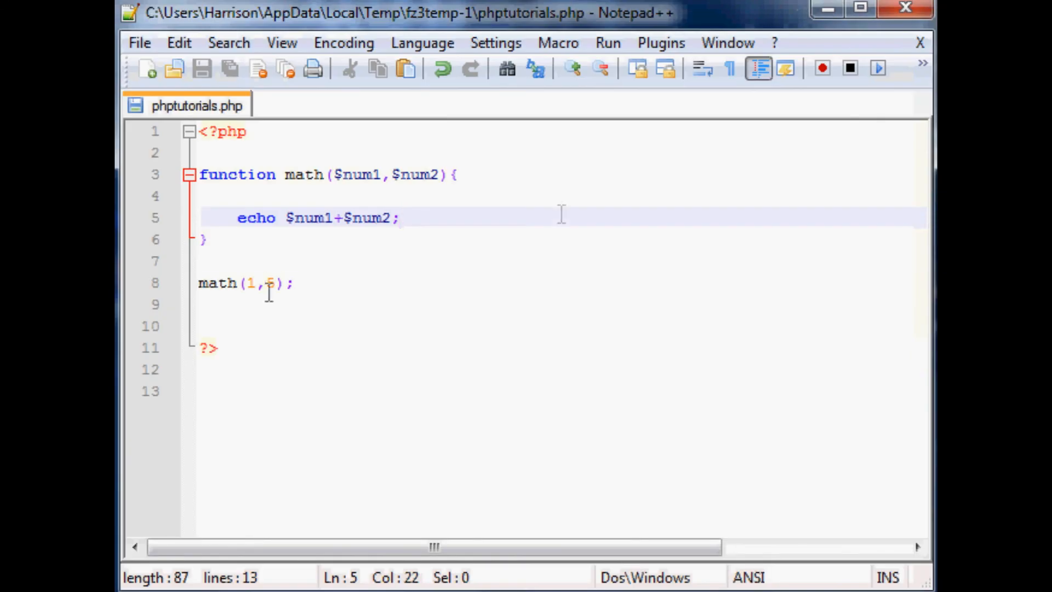
pyautogui.click(341, 217)
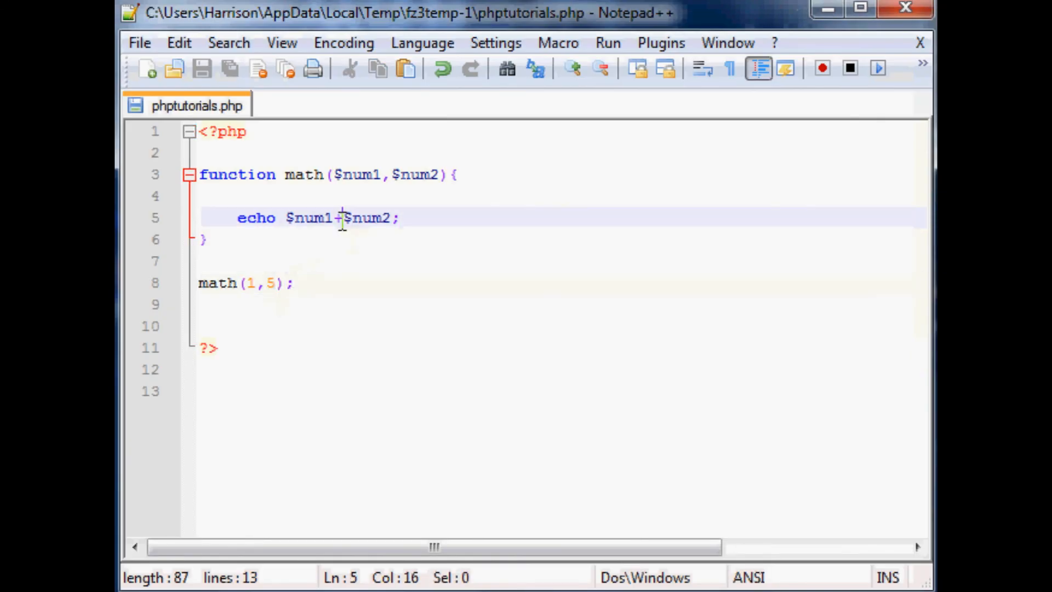
pyautogui.click(325, 174)
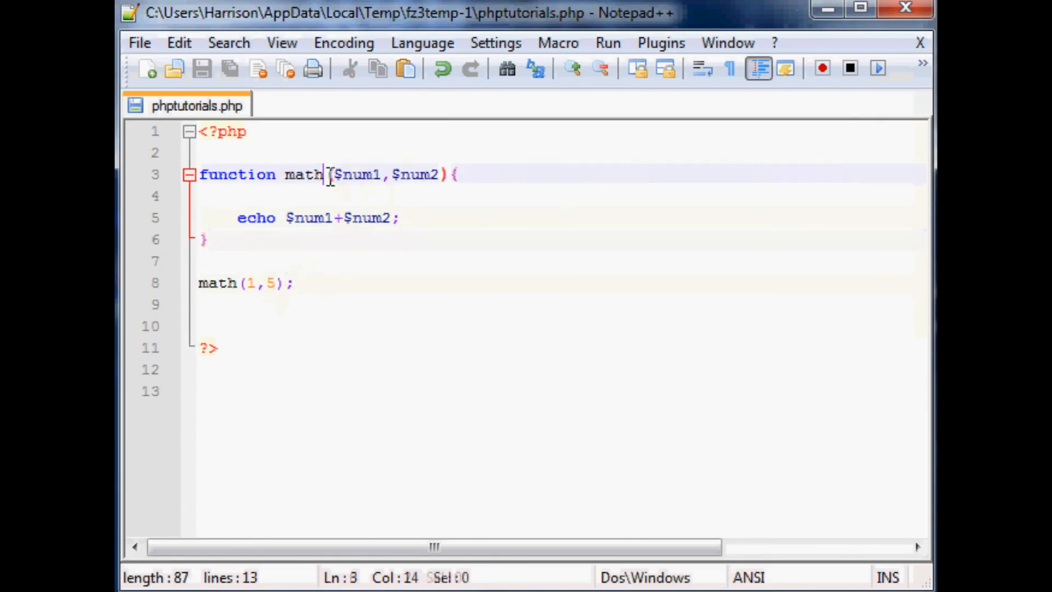
pyautogui.moveTo(327, 174); pyautogui.dragTo(446, 174)
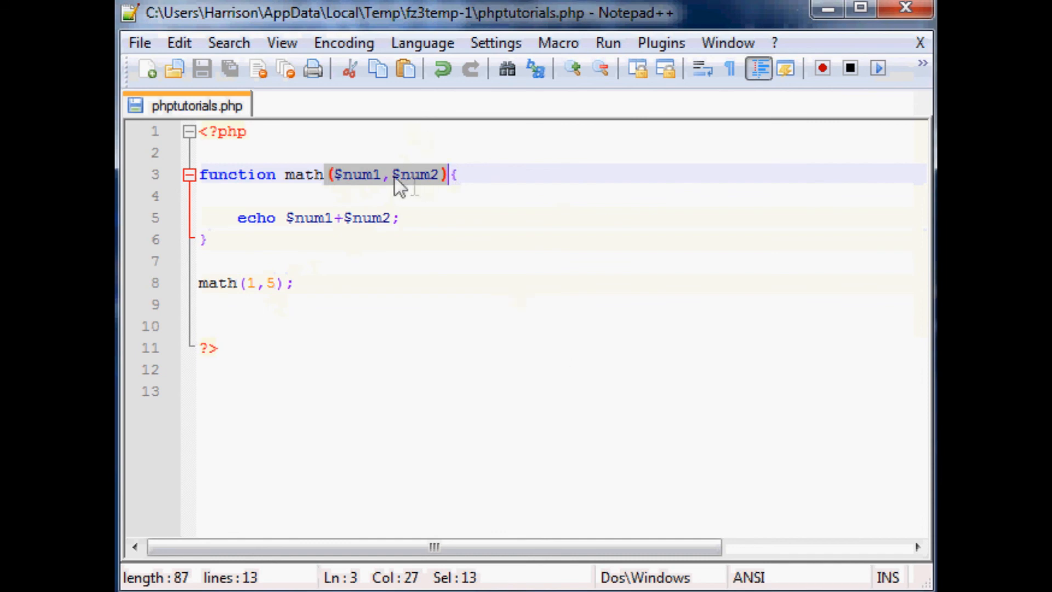
pyautogui.click(495, 240)
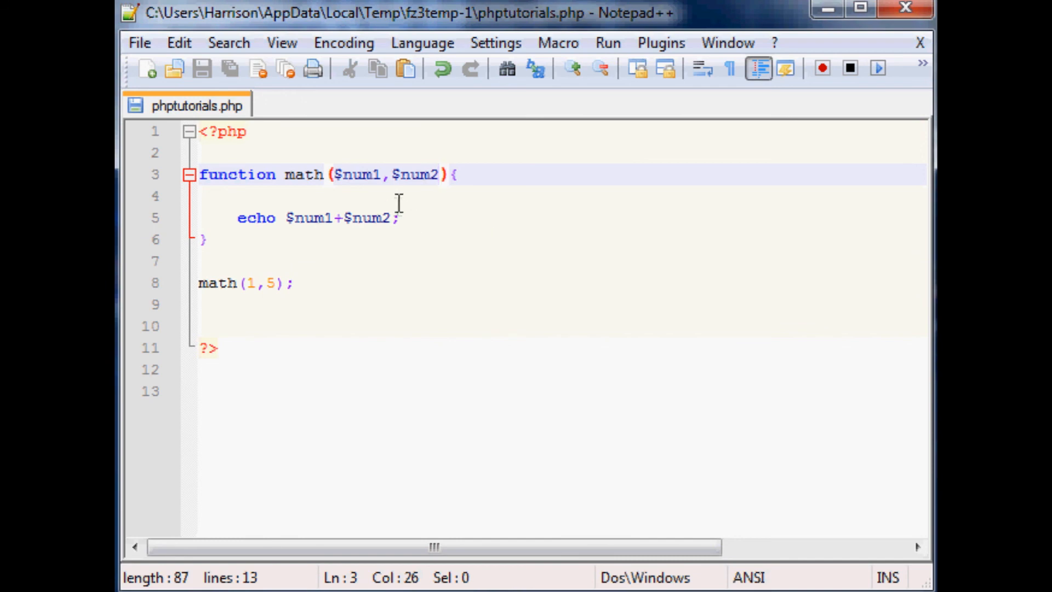
pyautogui.moveTo(370, 187)
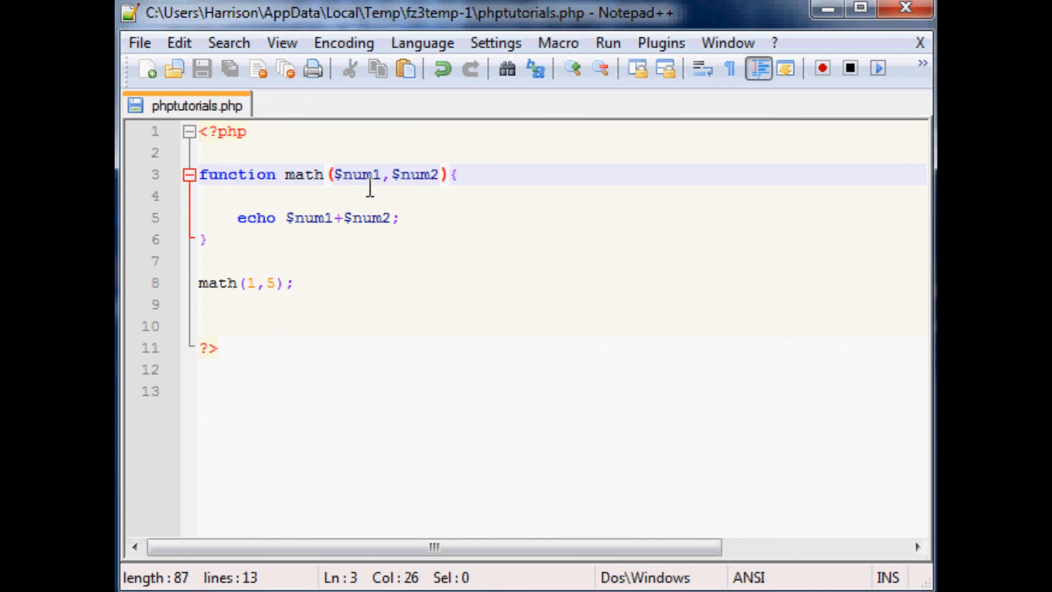